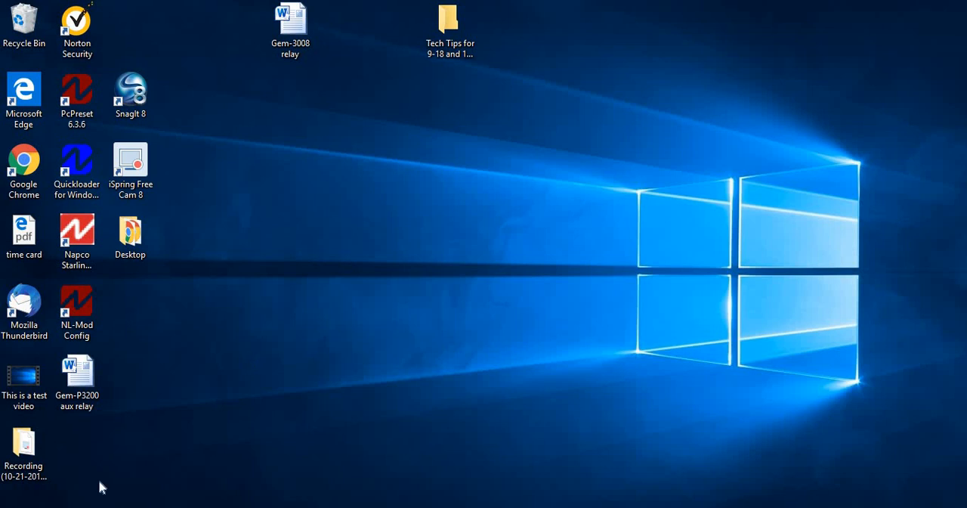
mouse_move(255, 353)
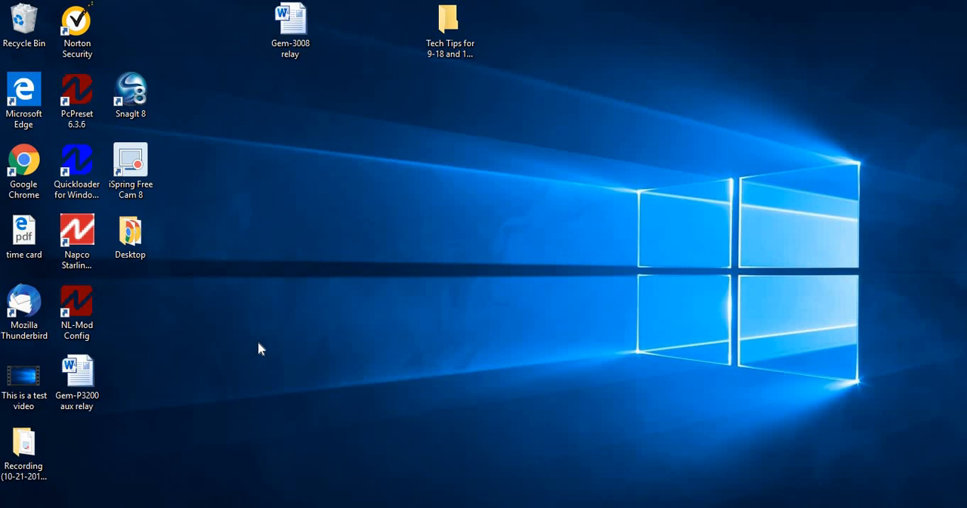
mouse_move(329, 280)
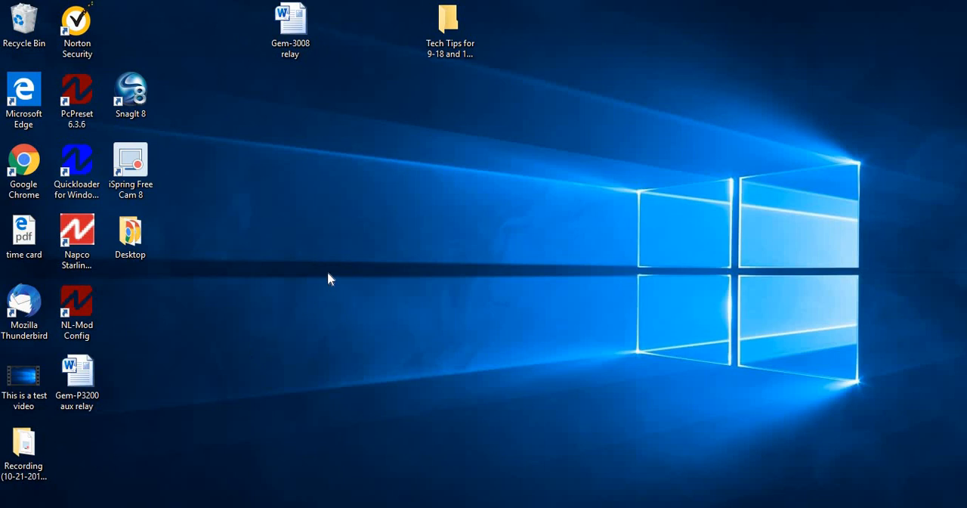
mouse_move(320, 249)
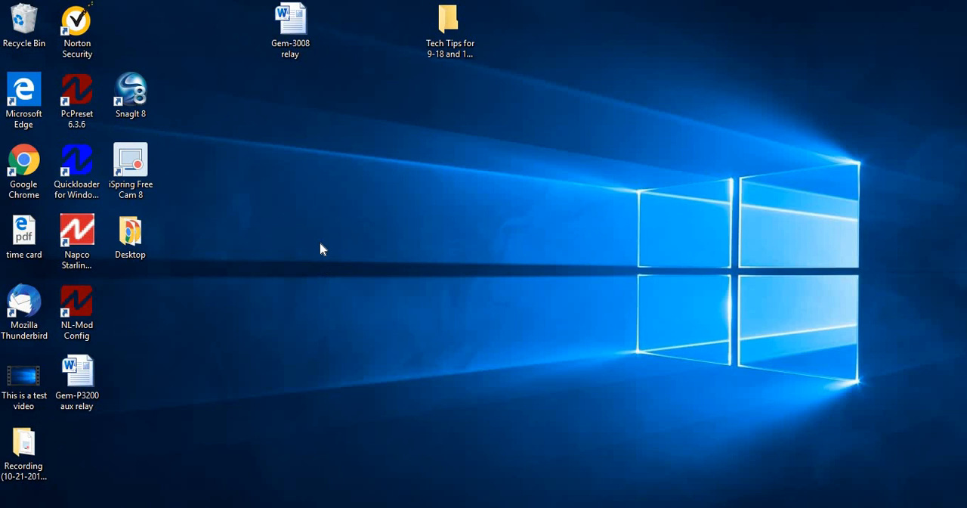
mouse_move(315, 218)
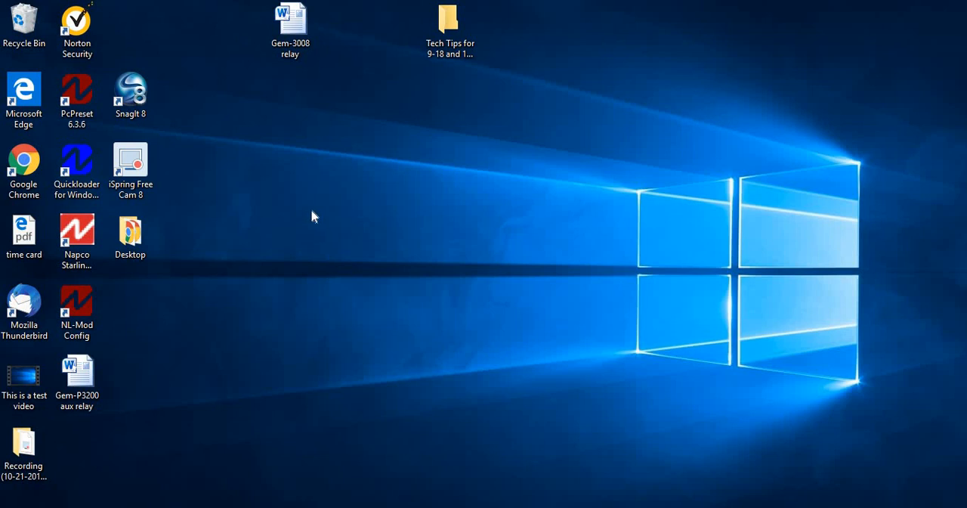
mouse_move(302, 204)
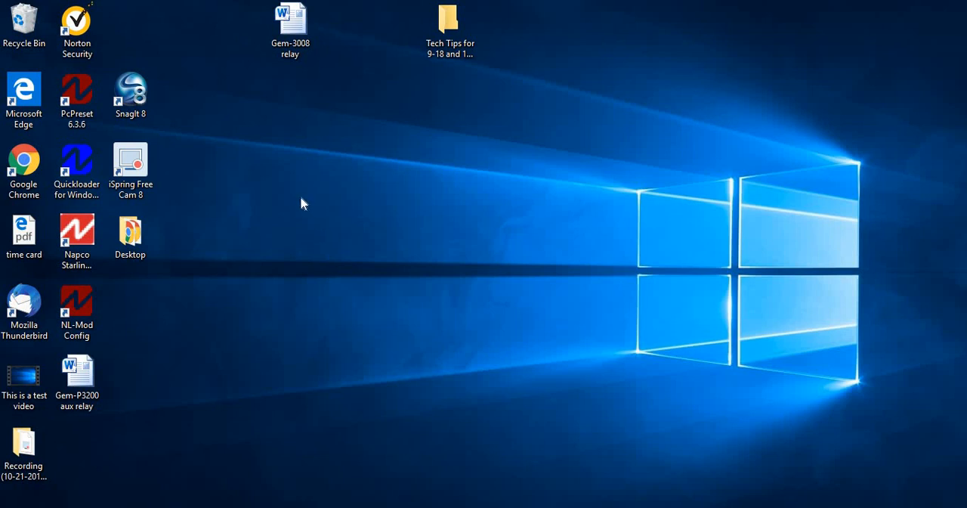
Launch Quickloader and review the School 134 zone table, door zones running through zone 48.
double_click(75, 160)
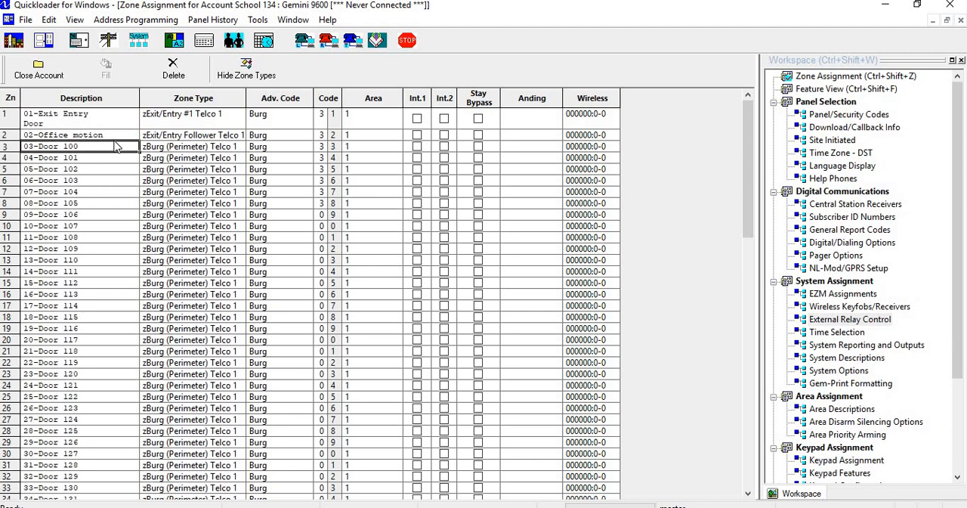
mouse_move(127, 130)
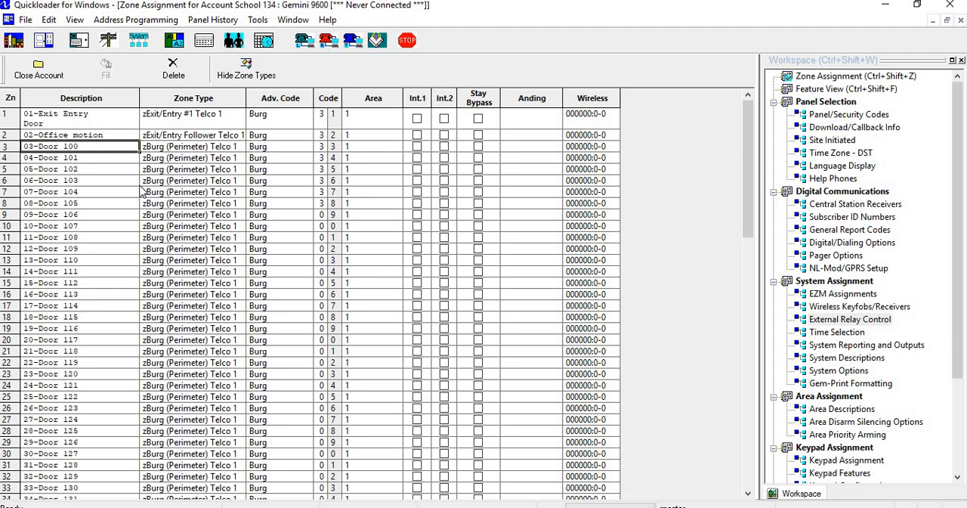
mouse_move(127, 210)
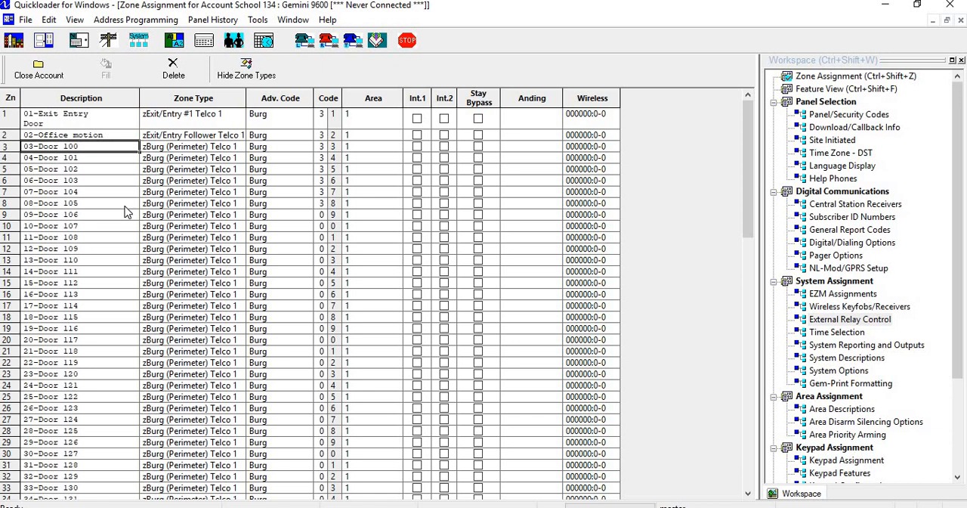
scroll(down, 3)
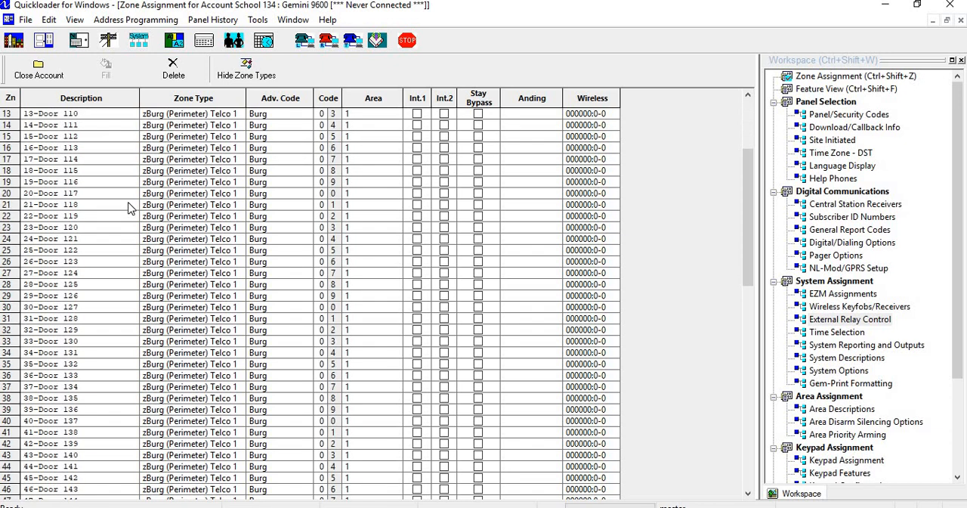
scroll(down, 3)
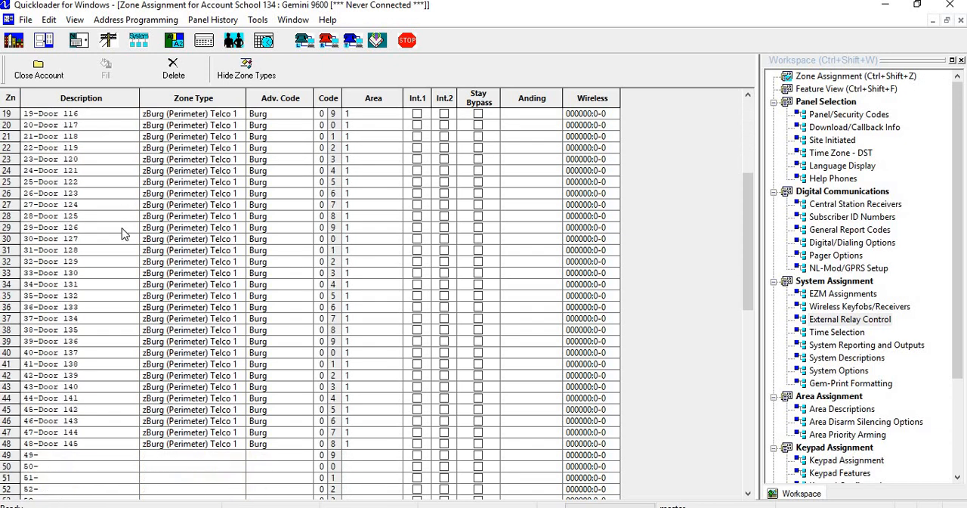
scroll(up, 3)
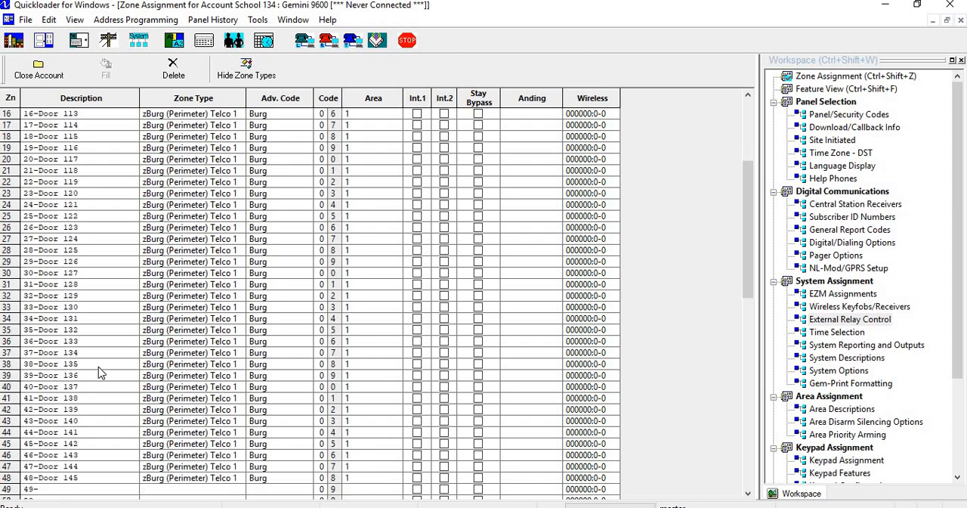
scroll(down, 3)
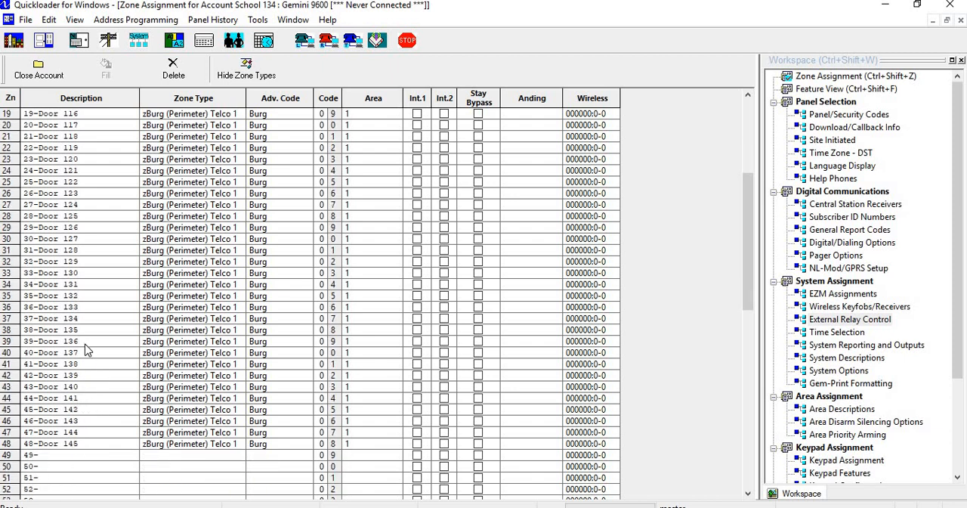
scroll(up, 3)
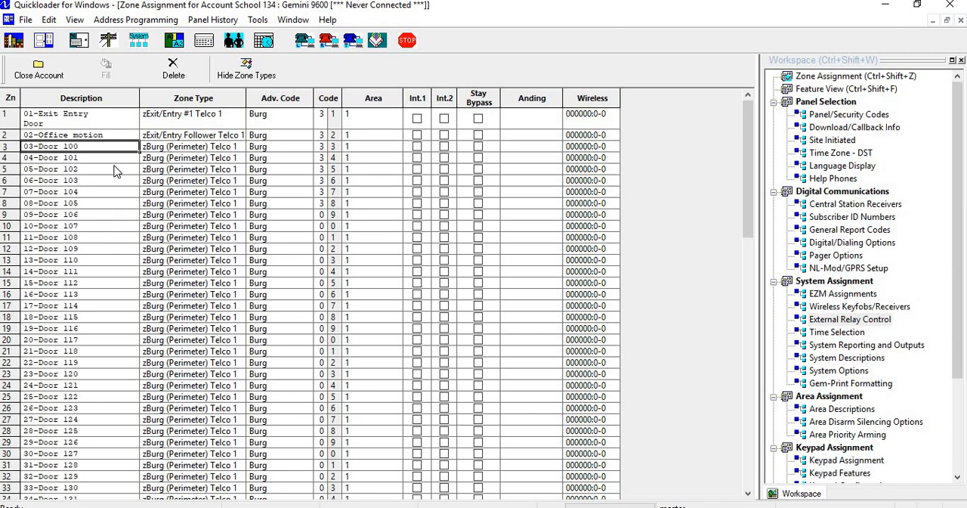
mouse_move(97, 153)
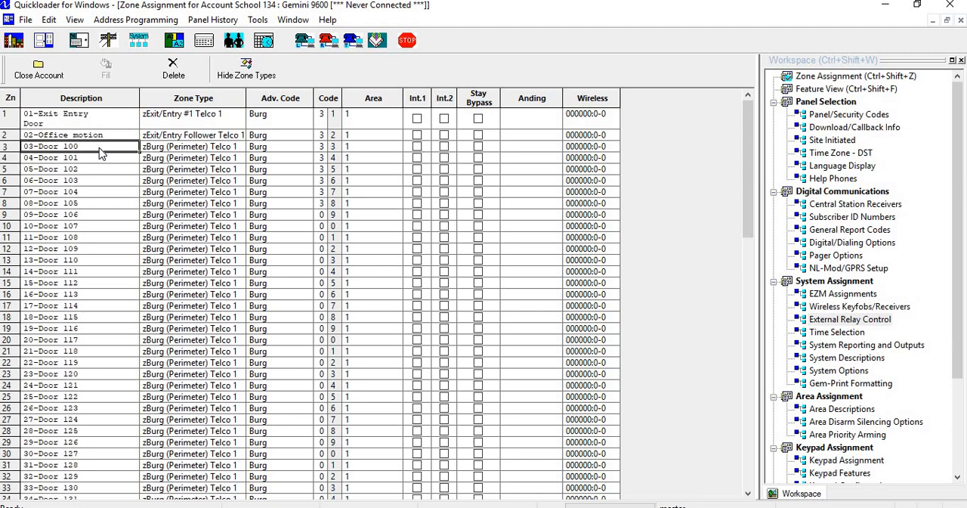
mouse_move(191, 145)
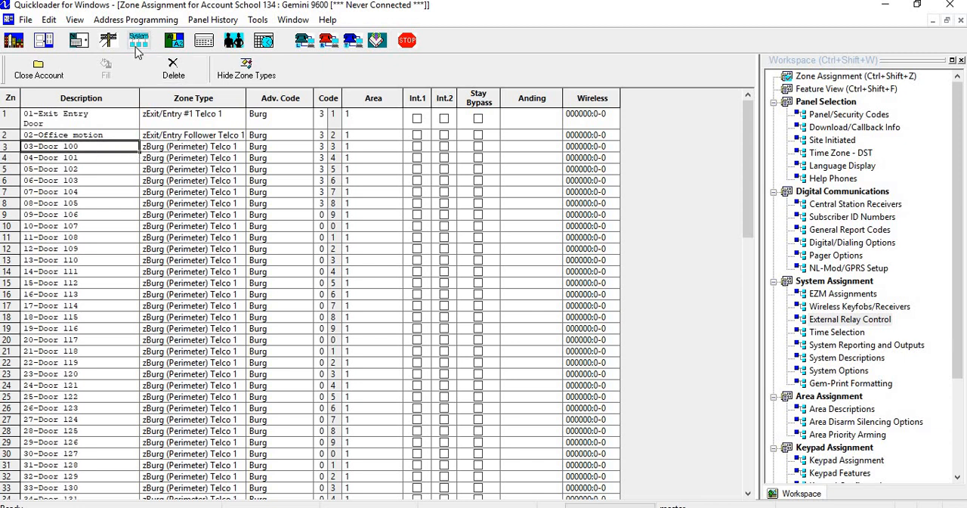
mouse_move(139, 39)
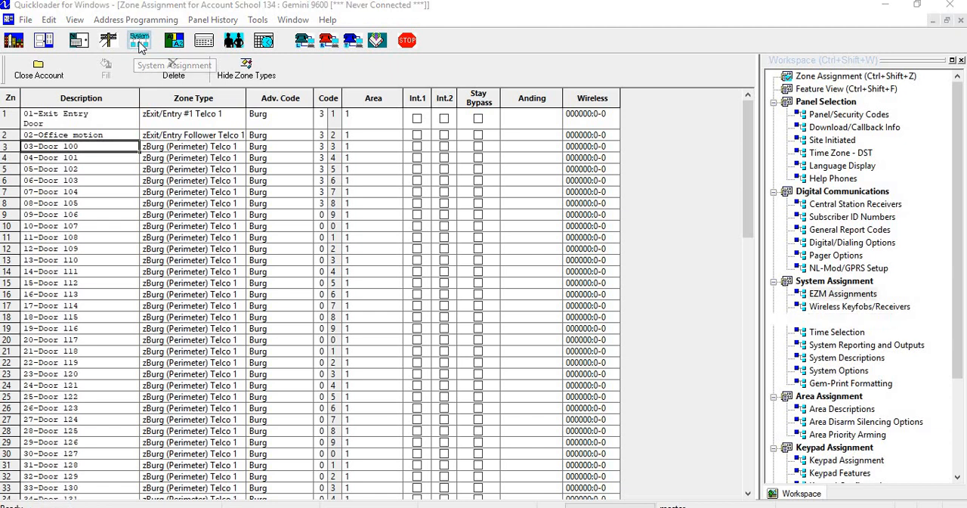
Show the System Assignment dialog's External Relay Control list of door relays.
click(139, 39)
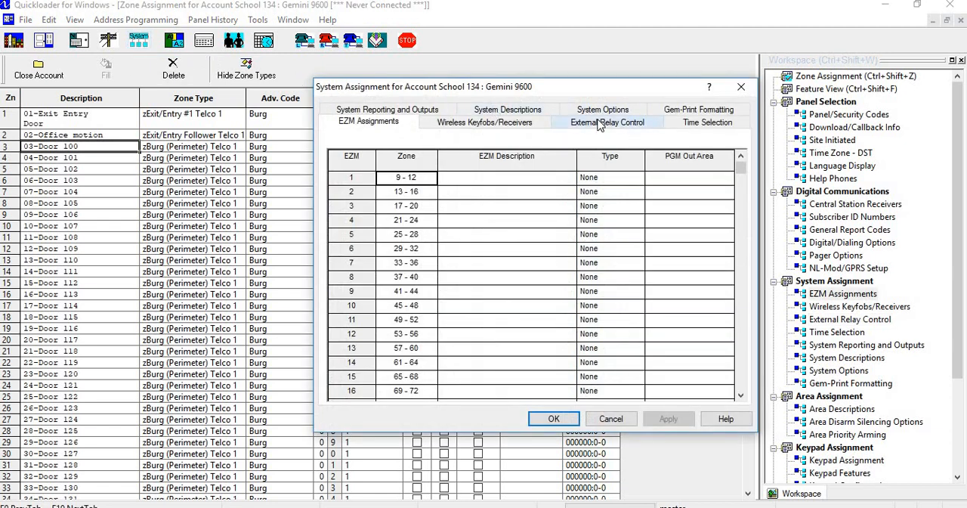
click(608, 121)
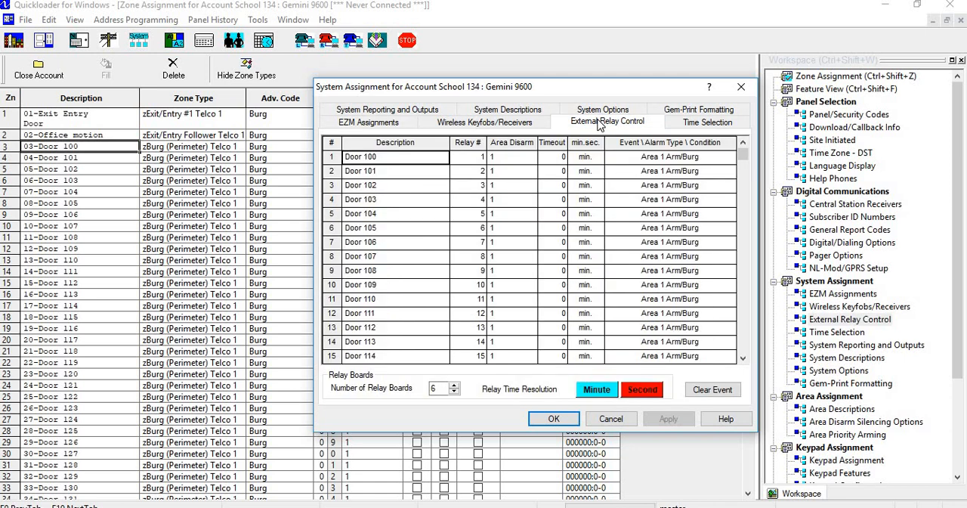
mouse_move(405, 271)
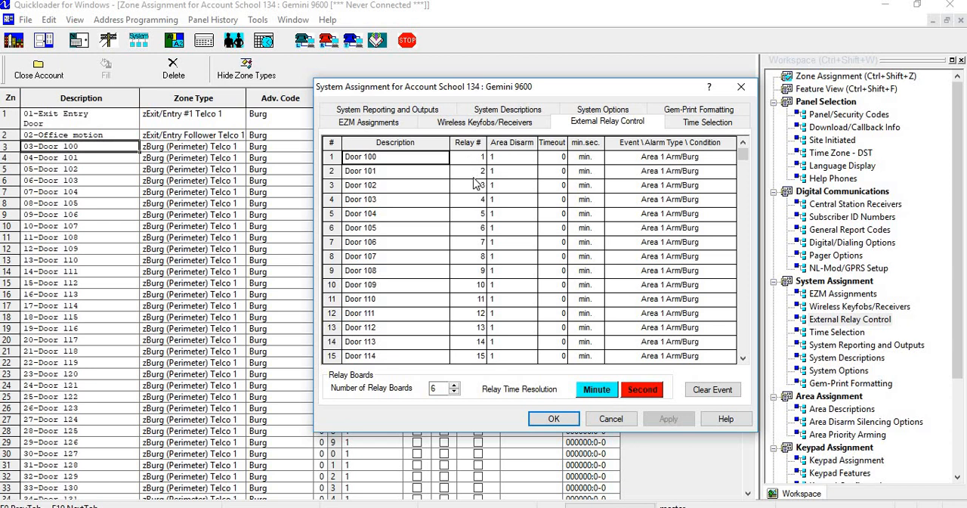
mouse_move(384, 160)
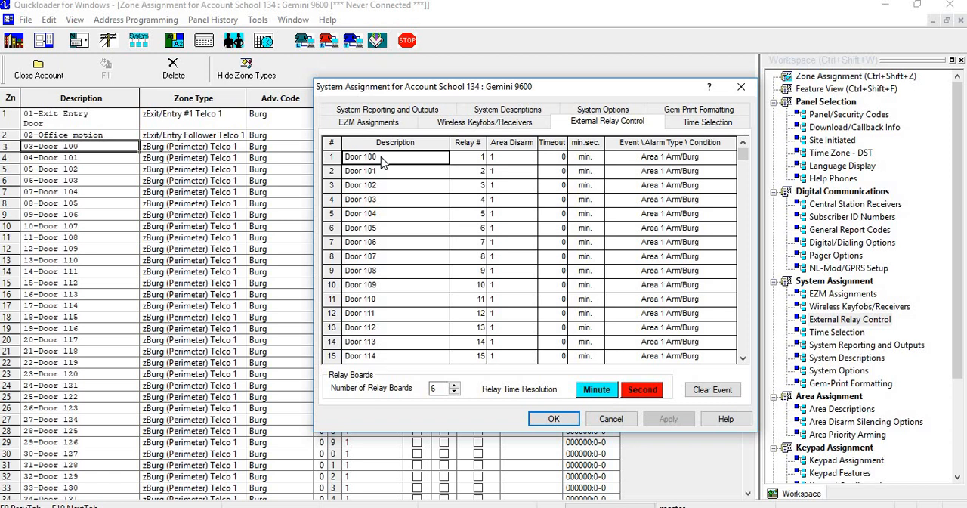
mouse_move(471, 160)
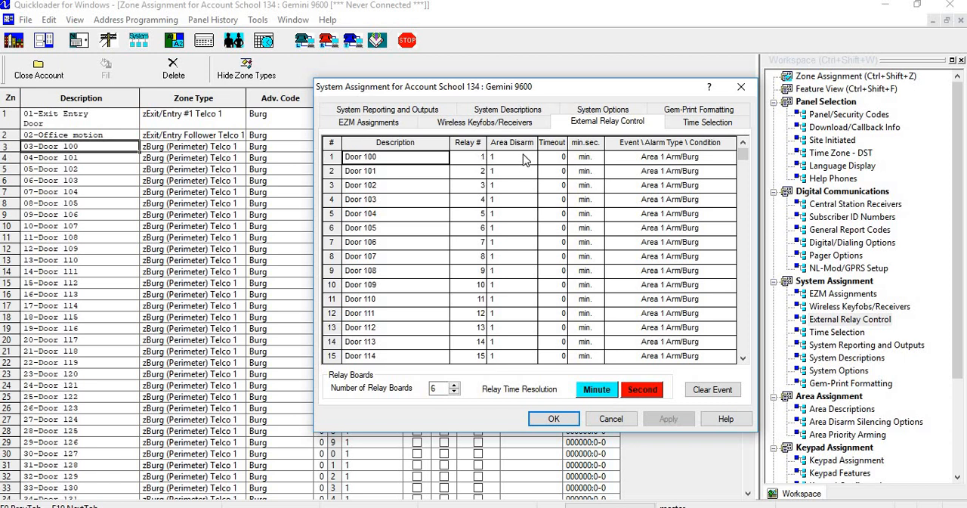
mouse_move(558, 160)
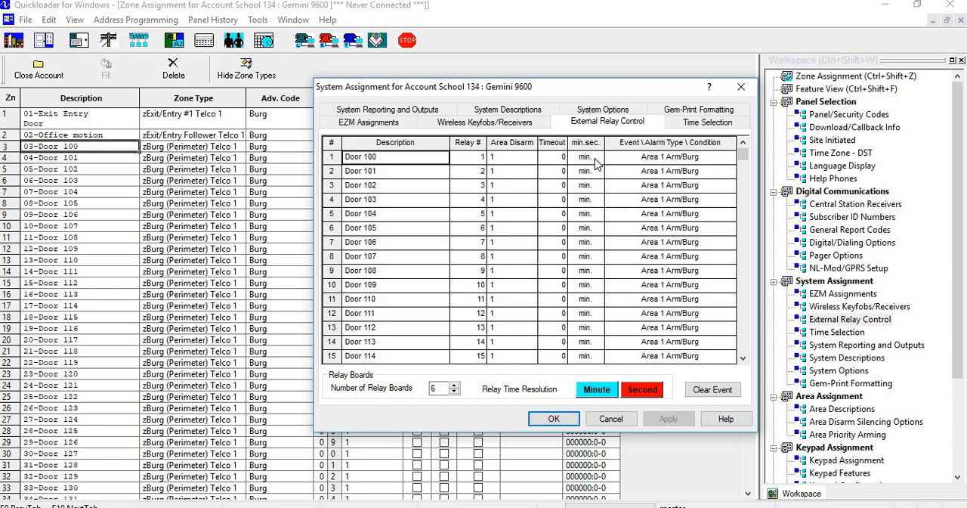
mouse_move(553, 161)
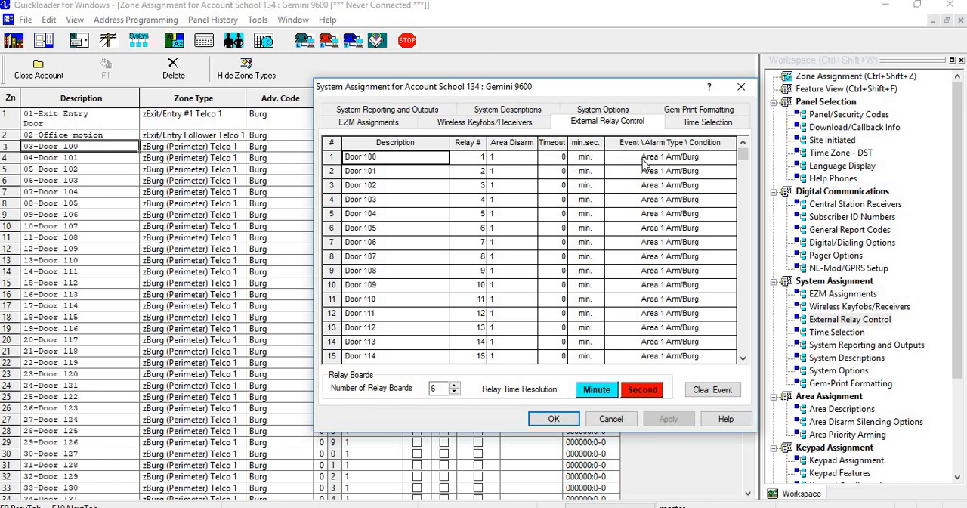
Set Door 100 and 101 relays to Burg Follow Open on zones 3 and 4.
click(668, 157)
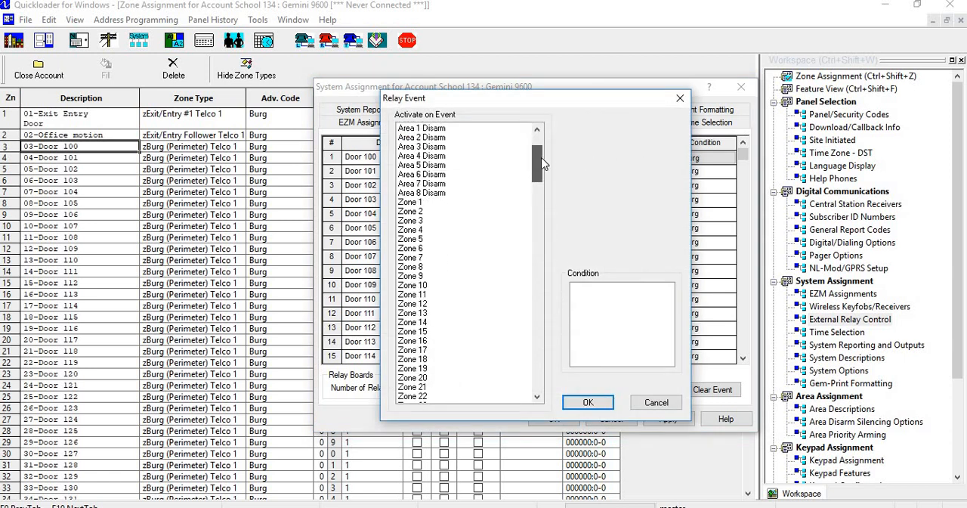
scroll(down, 3)
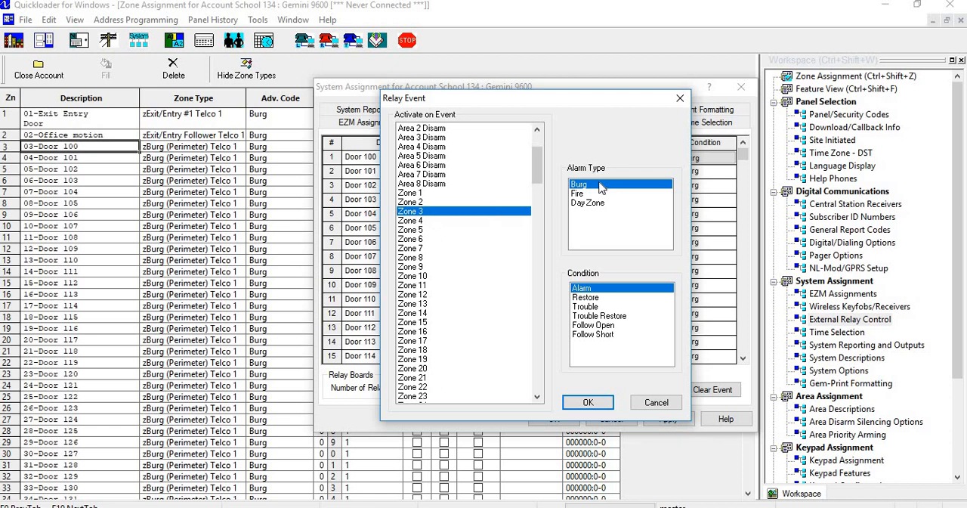
mouse_move(603, 337)
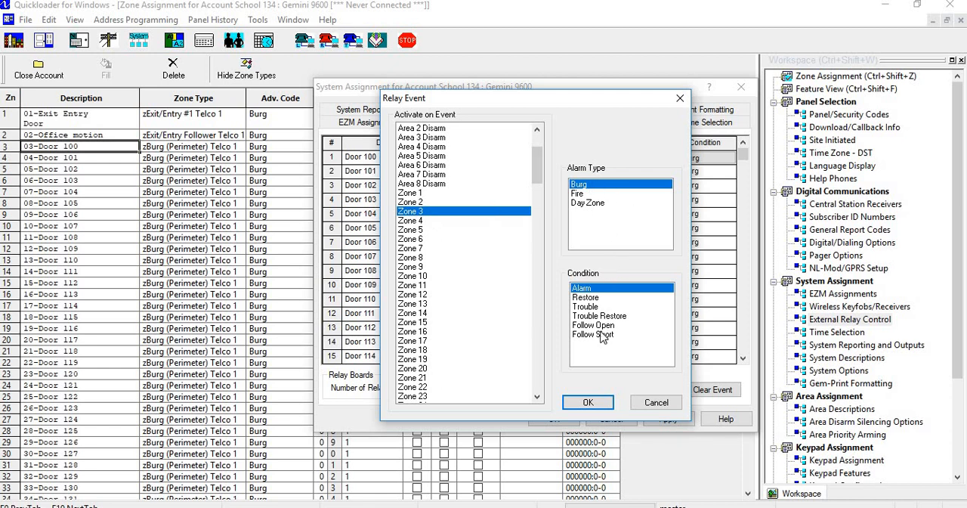
click(592, 324)
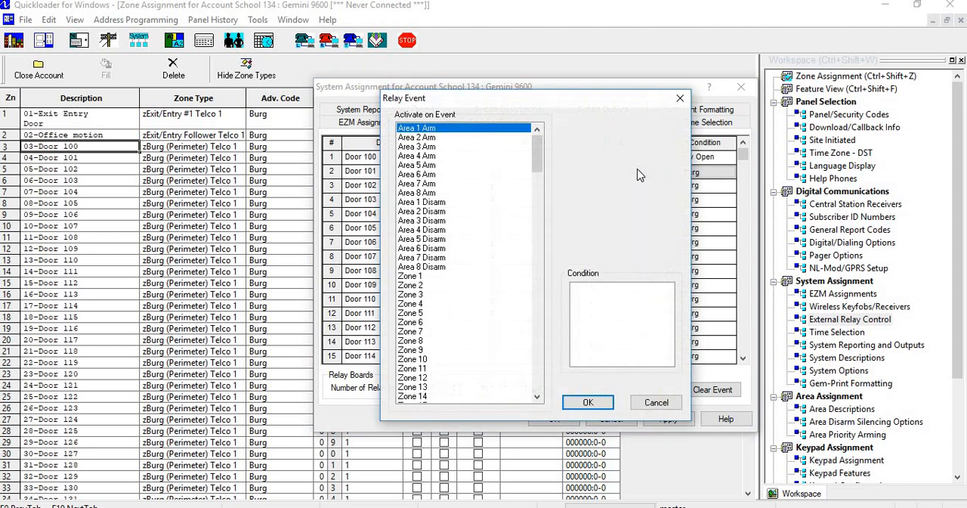
mouse_move(362, 184)
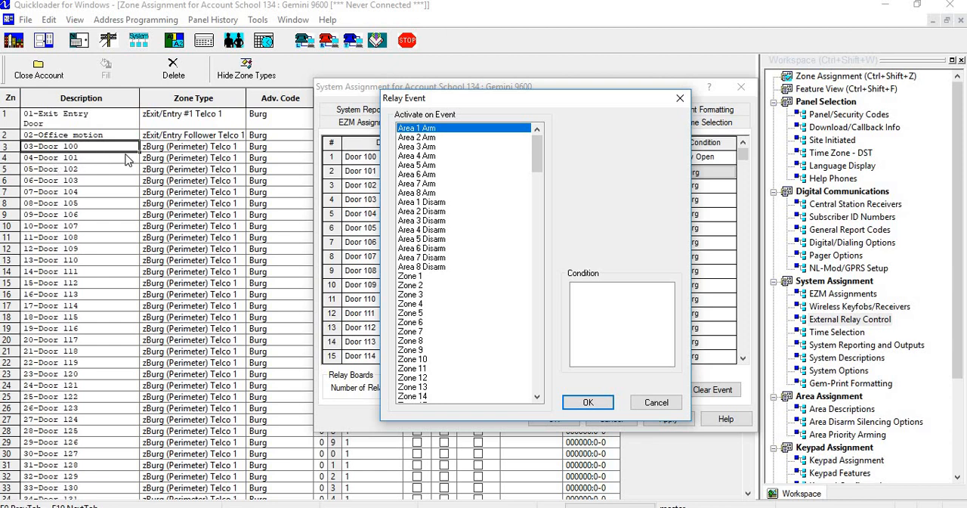
mouse_move(422, 305)
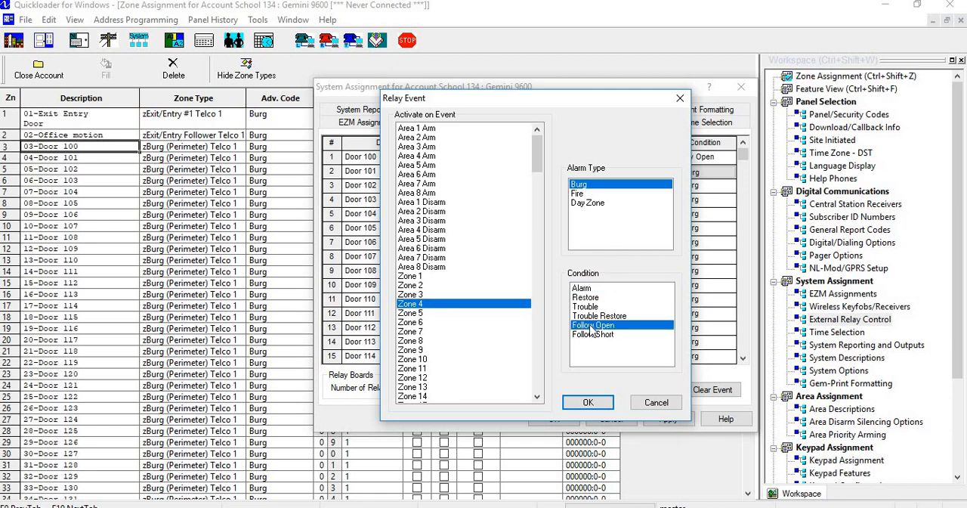
click(587, 402)
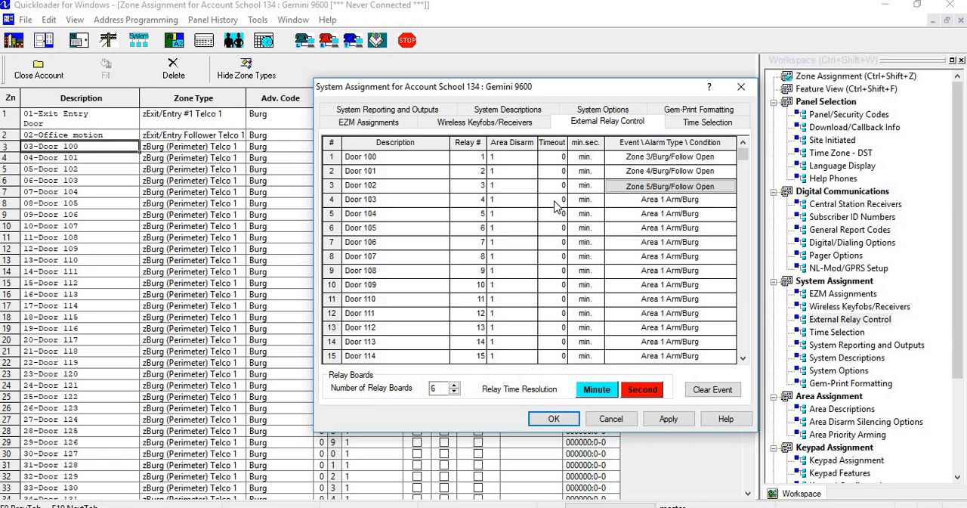
mouse_move(553, 172)
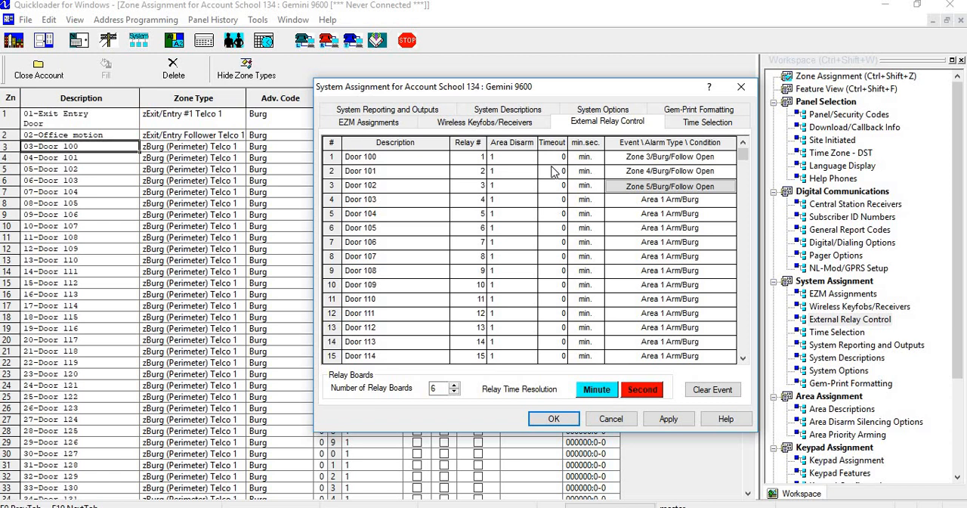
Enter a 5-minute timeout for the Door 100 and Door 101 relays, then reach the list end.
click(553, 157)
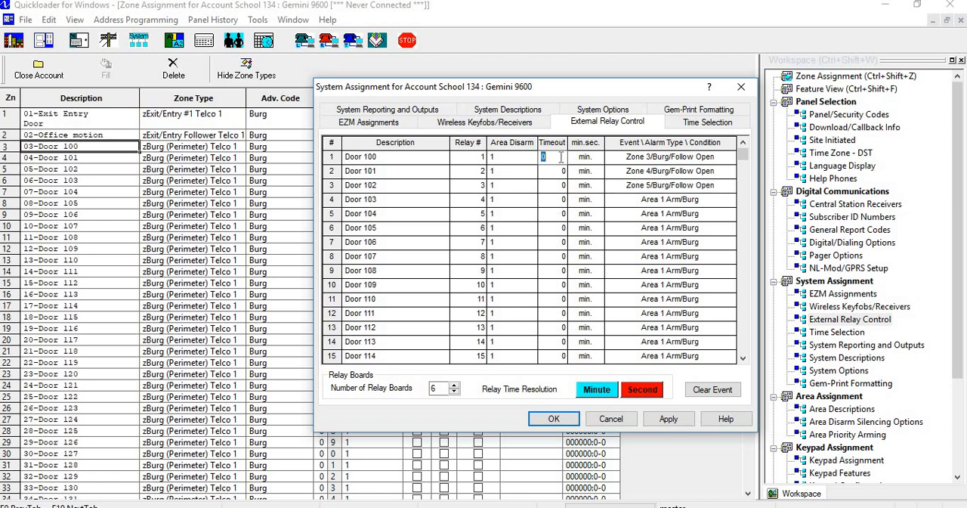
text(5)
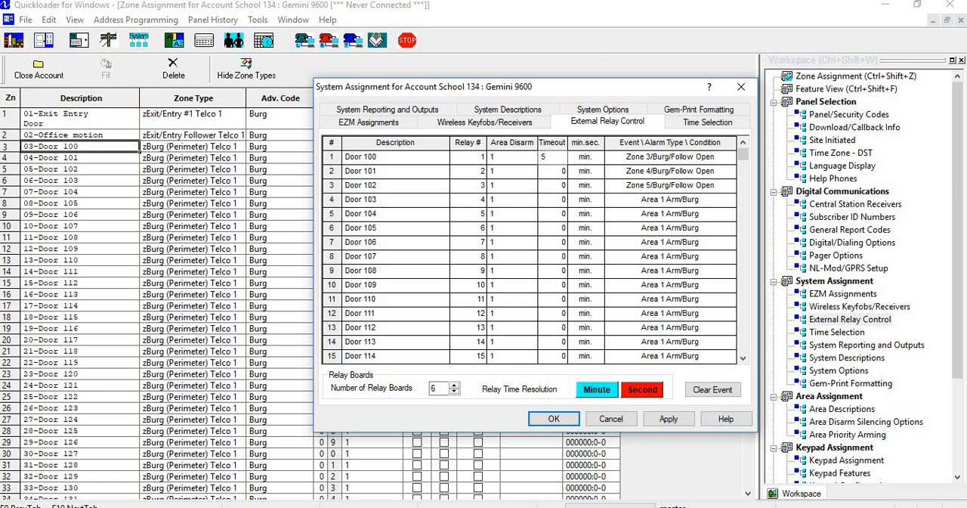
click(553, 169)
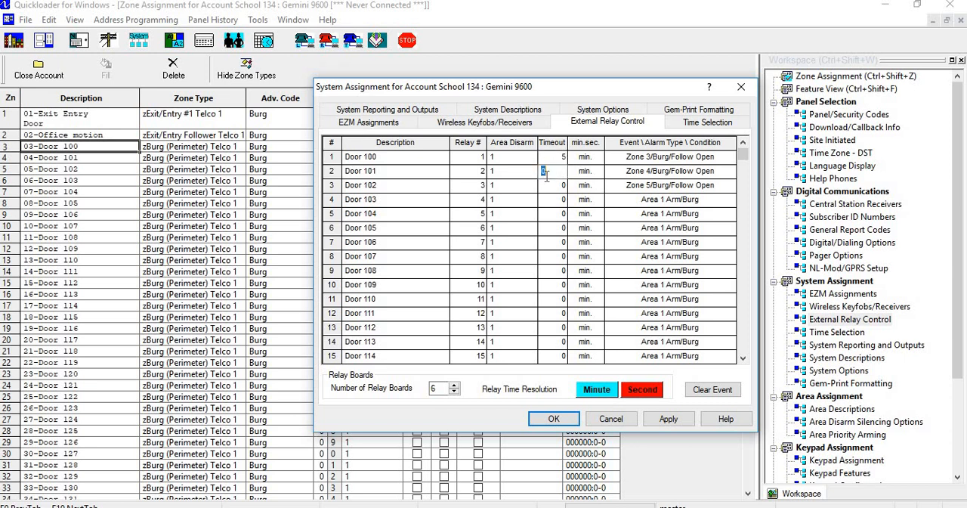
text(5)
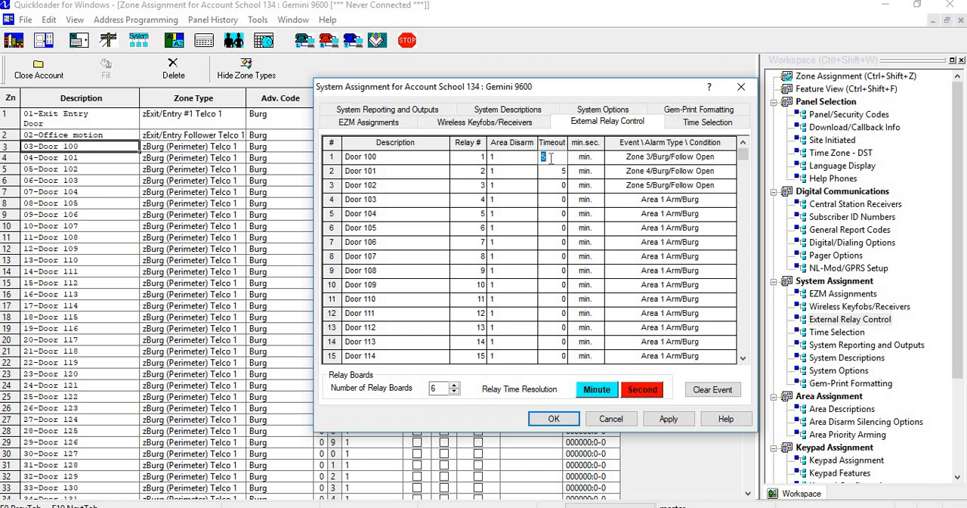
mouse_move(768, 167)
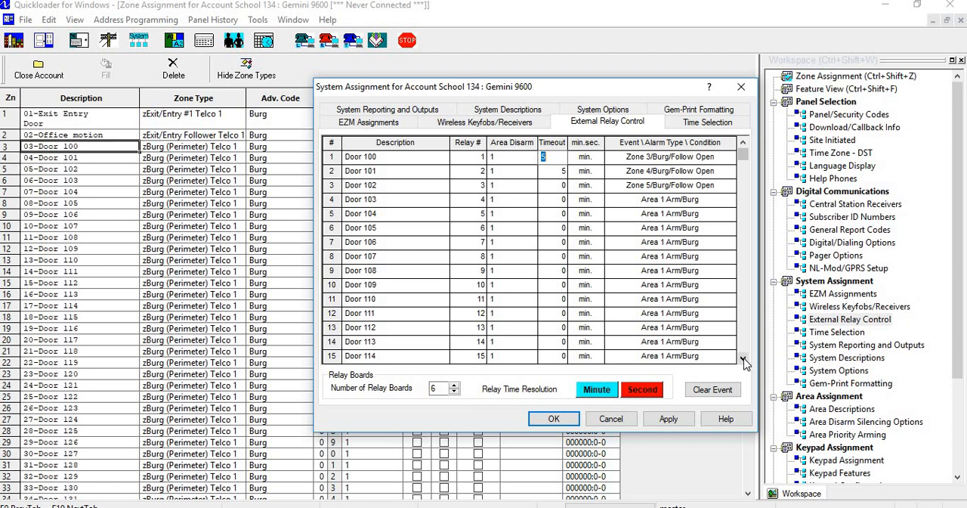
scroll(down, 3)
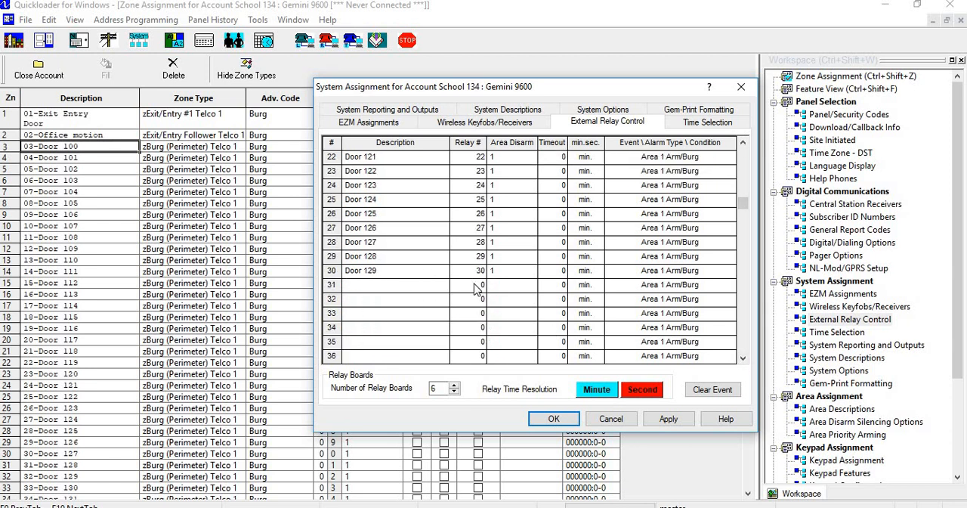
mouse_move(359, 290)
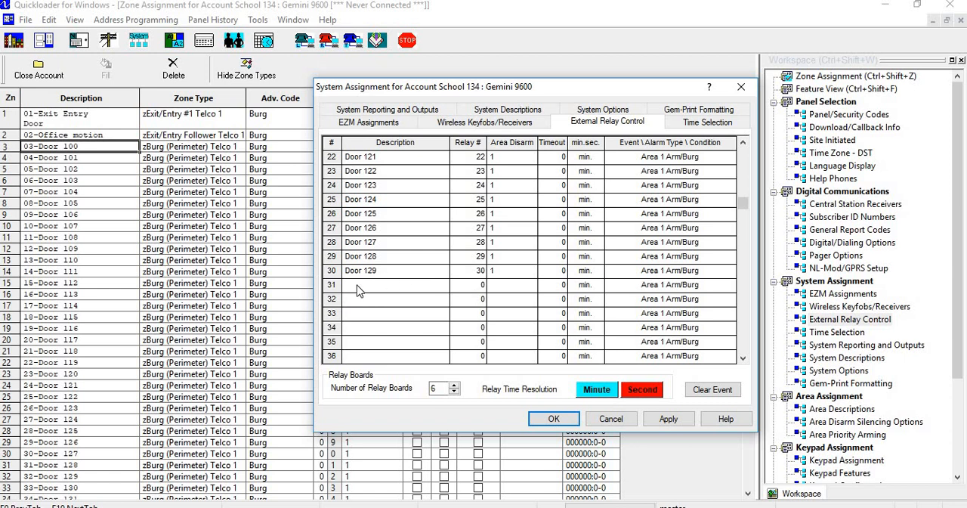
Name relay row 31 Door 130 and assign it relay number 31.
text(d)
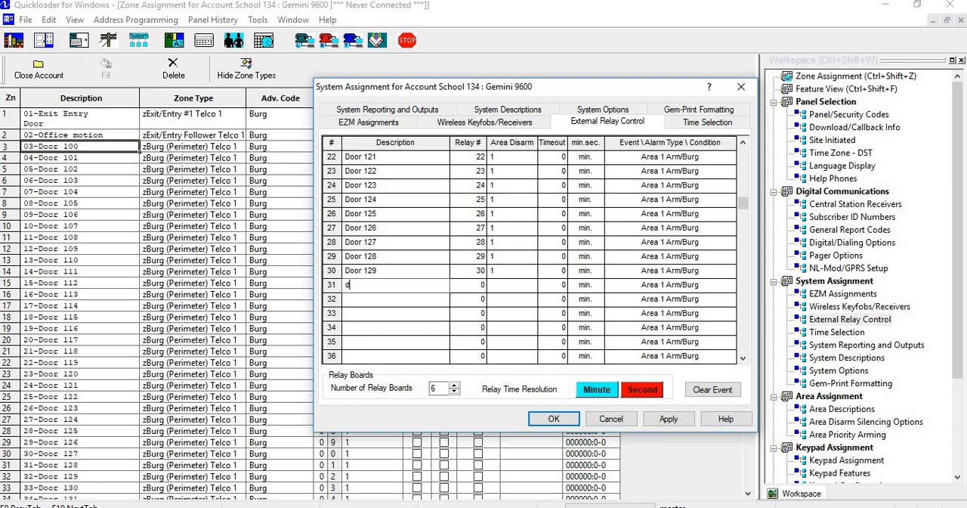
text(or)
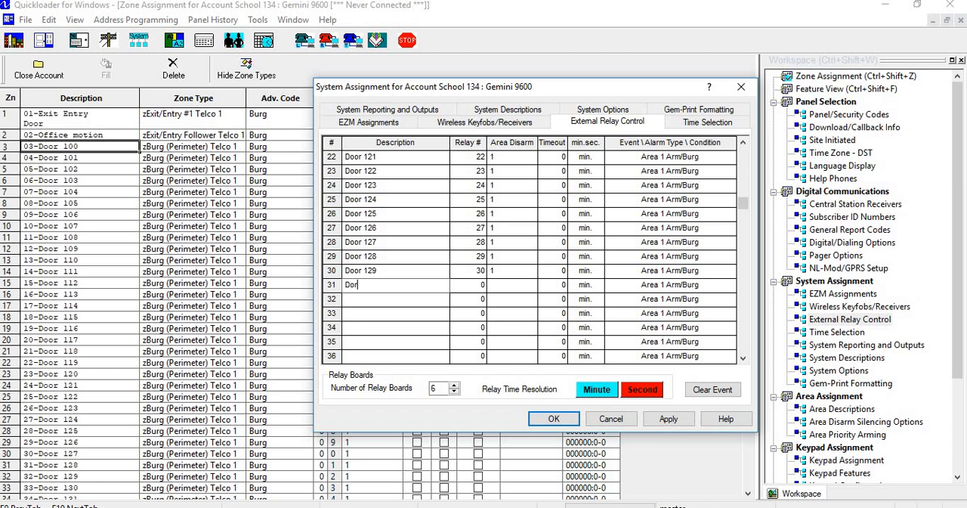
text(r)
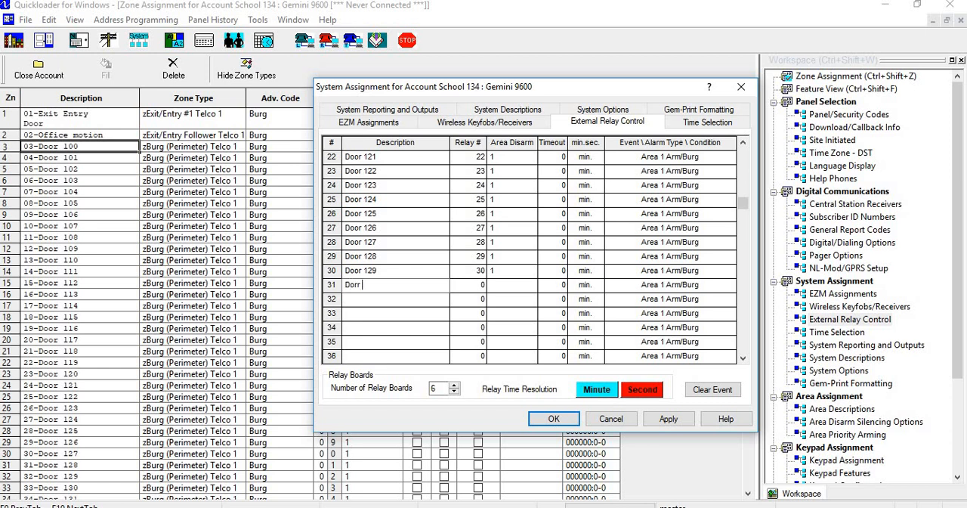
text(1)
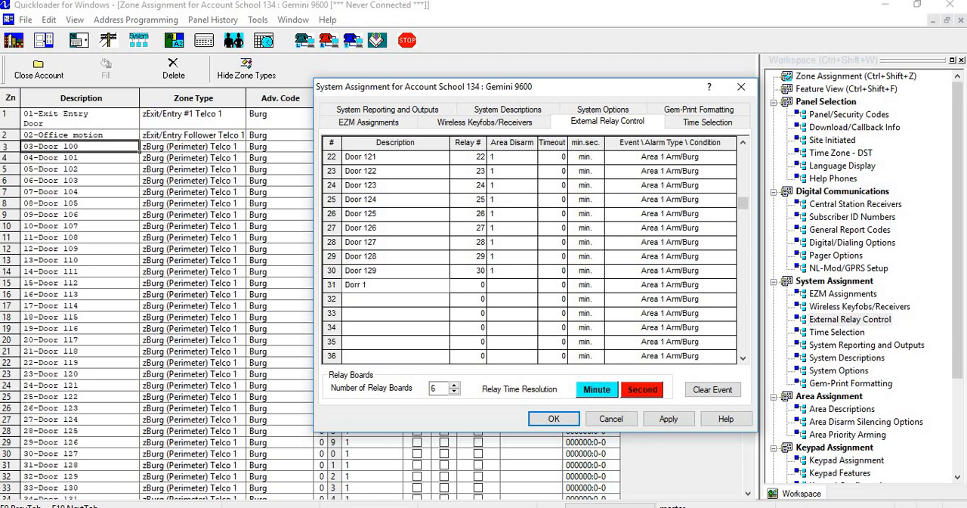
text(30)
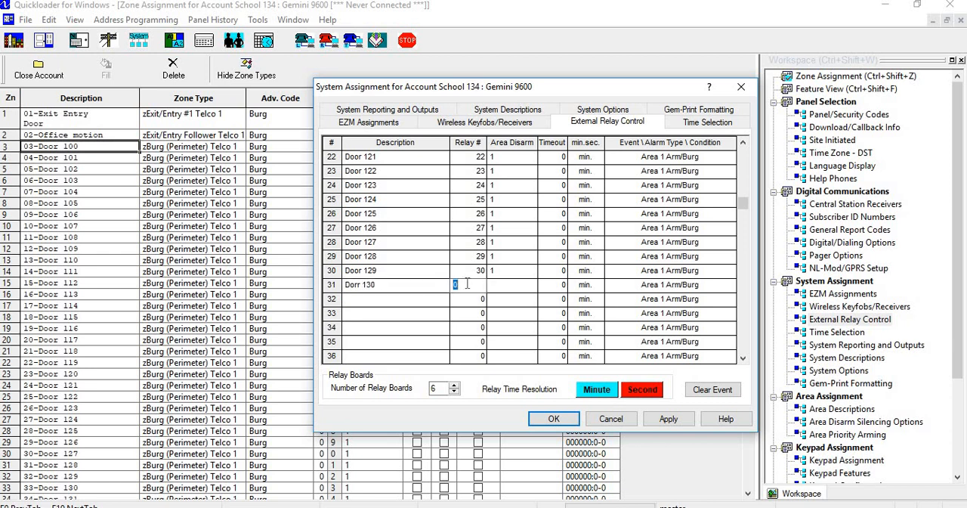
text(31)
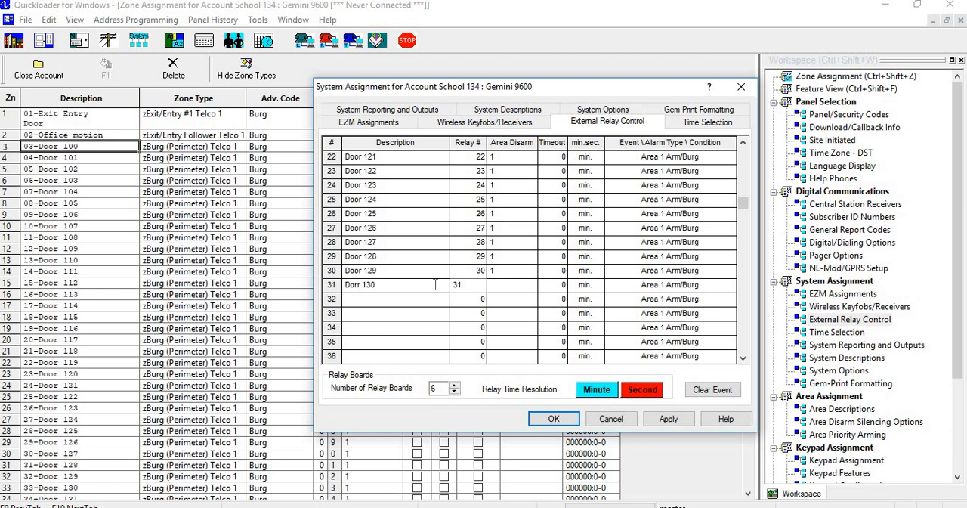
click(395, 299)
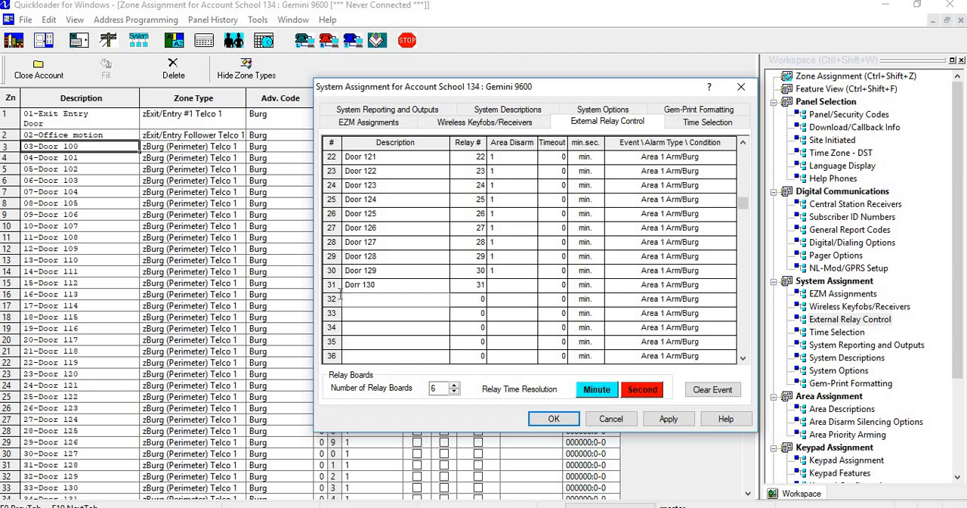
Correct the Door 130 description and give Door 131 relay number 31 as well.
double_click(359, 284)
text(Door)
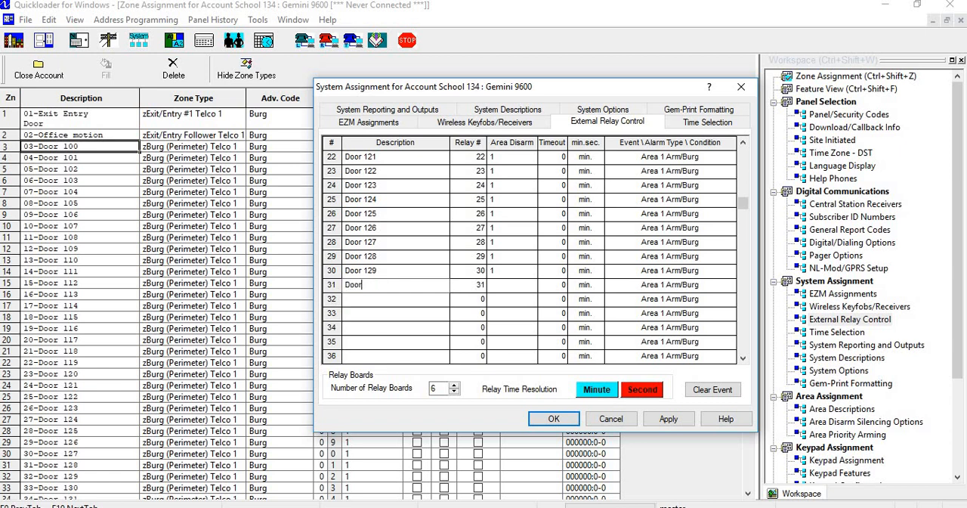
text(130)
click(396, 299)
text(Door 131)
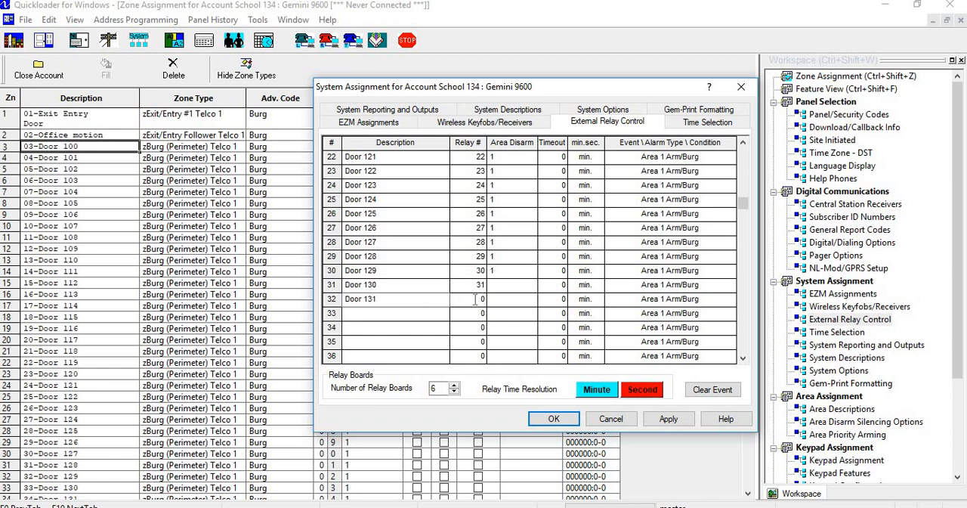
click(469, 300)
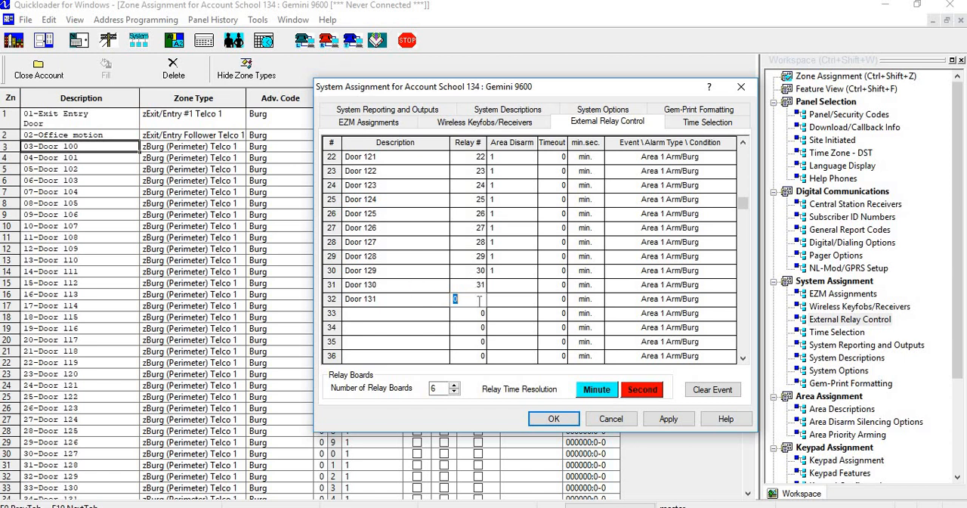
text(31)
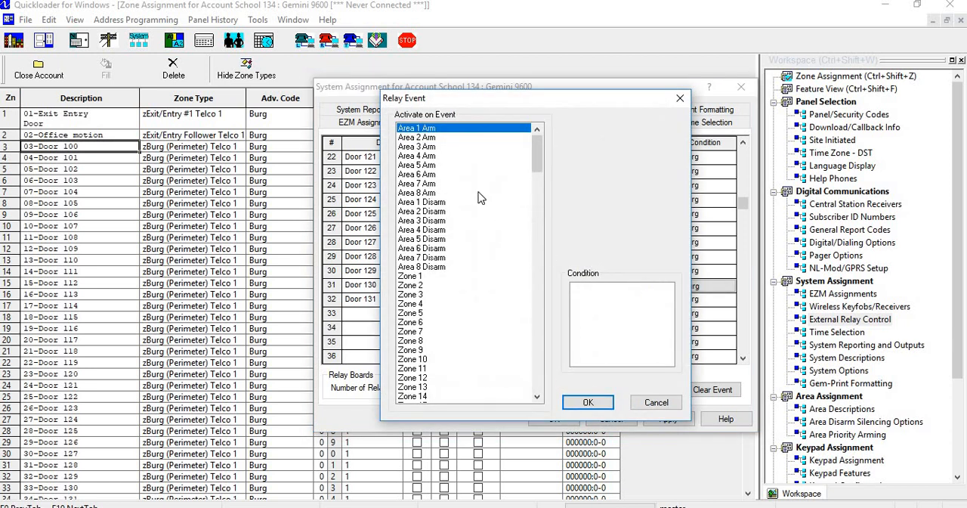
mouse_move(435, 275)
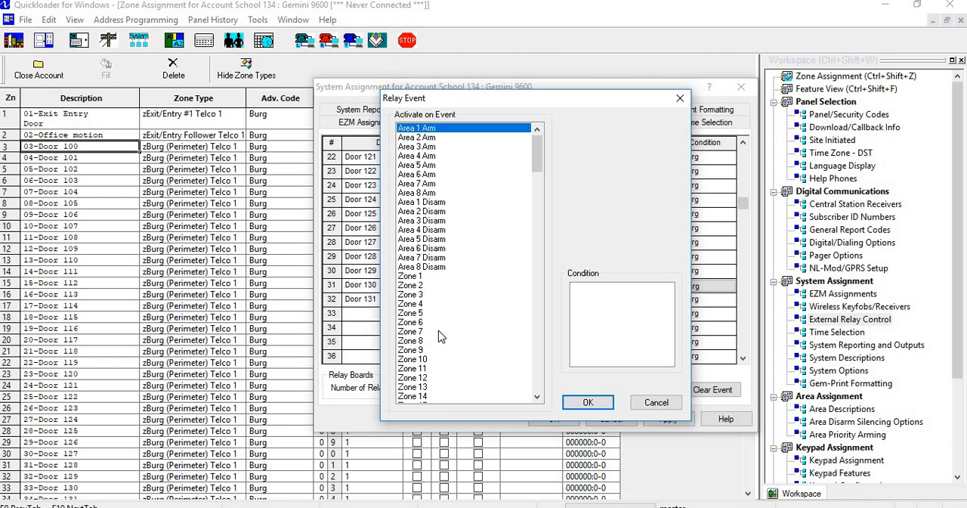
Set the Door 130 and Door 131 relays to Zone 34 Burg Follow Open.
scroll(down, 3)
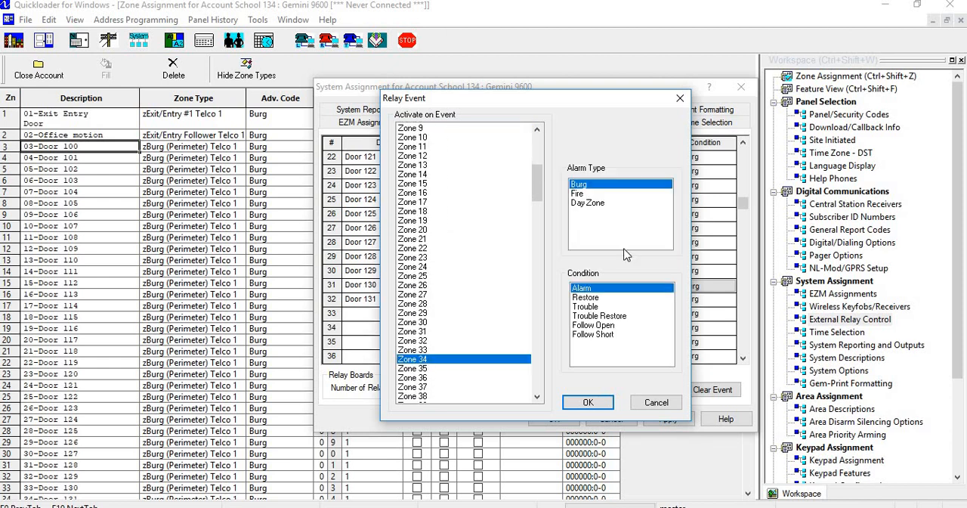
mouse_move(577, 335)
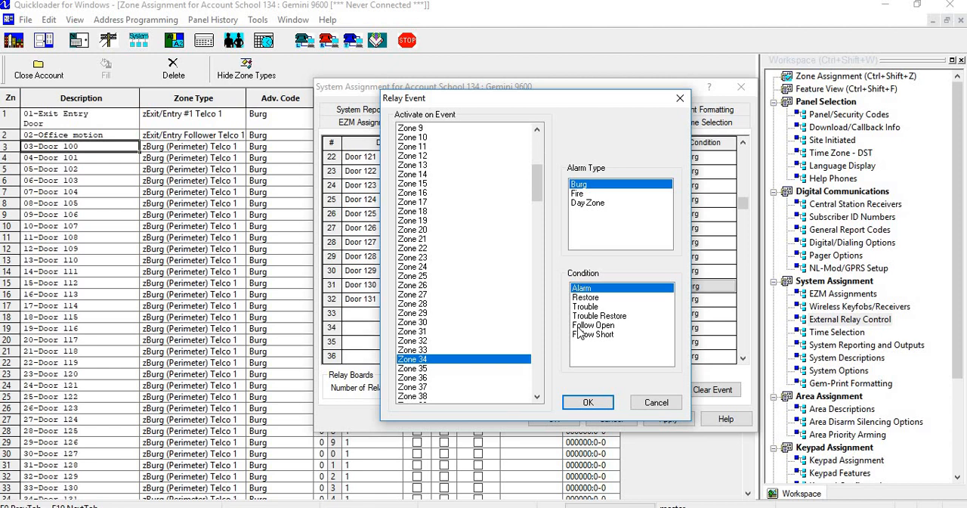
click(586, 402)
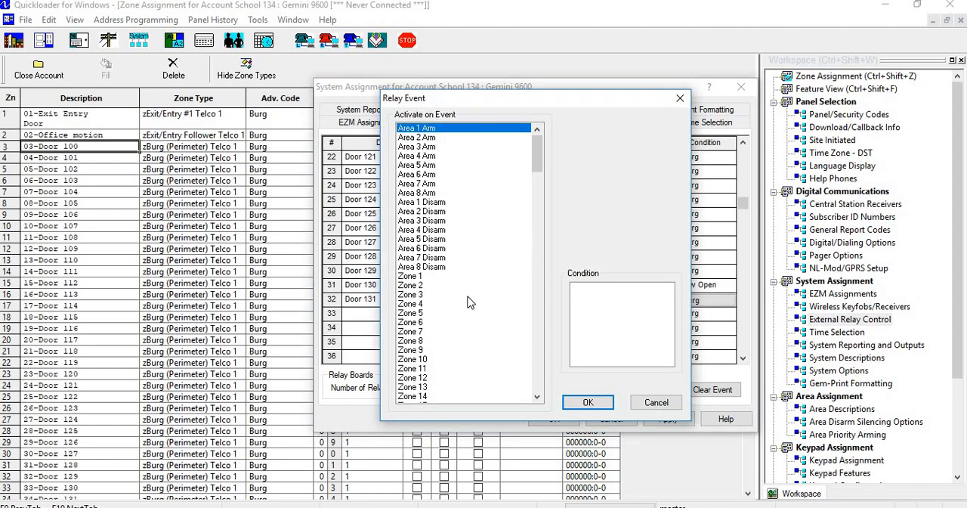
scroll(down, 3)
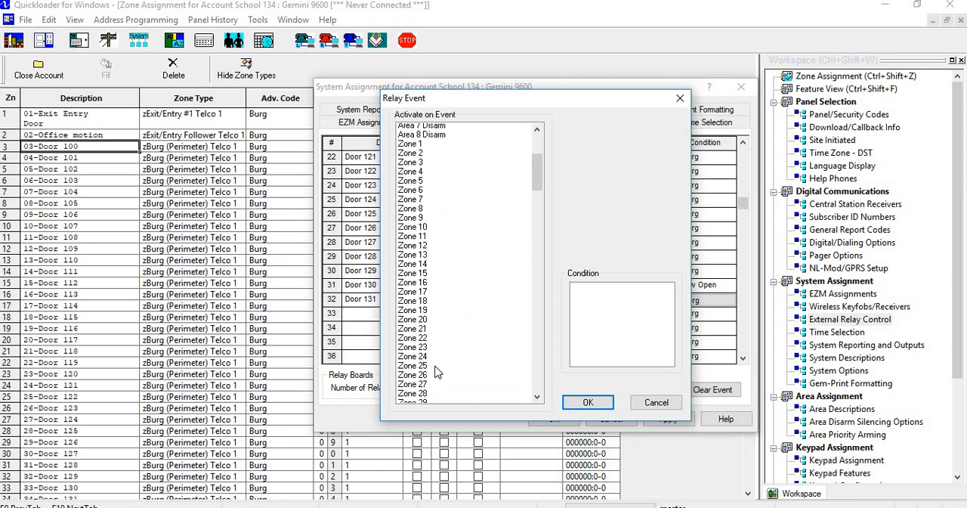
scroll(down, 3)
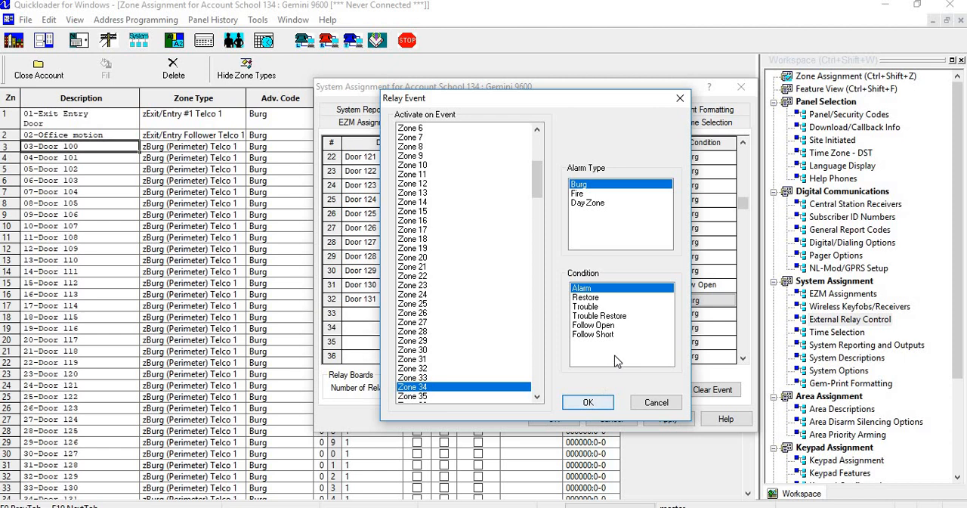
click(594, 323)
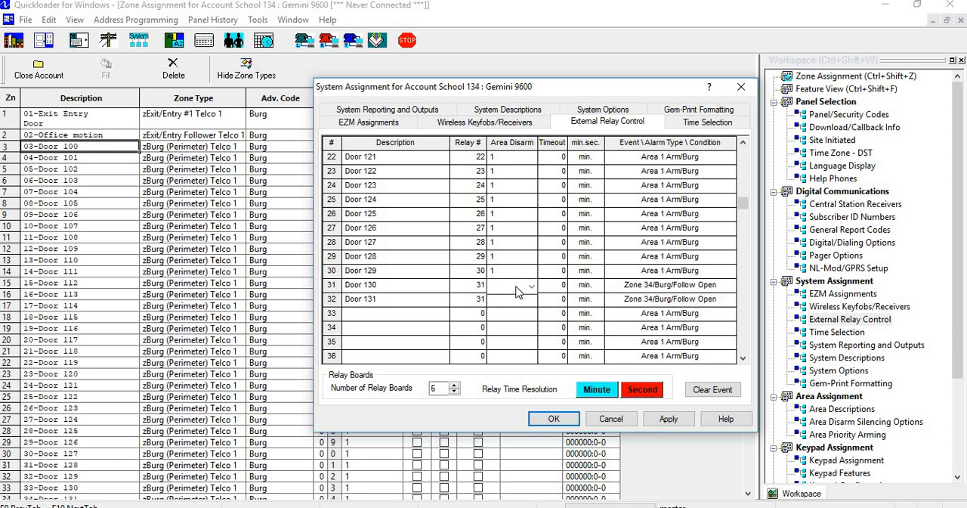
click(506, 284)
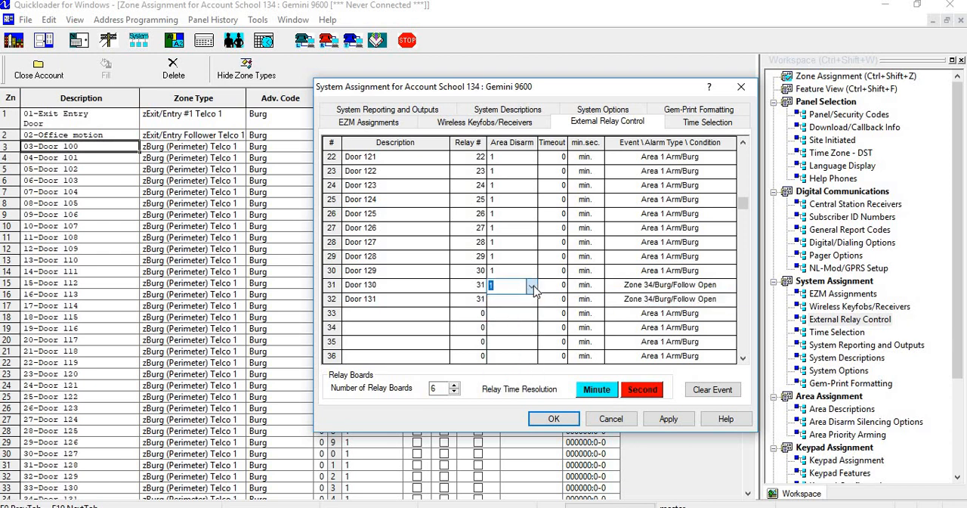
click(532, 299)
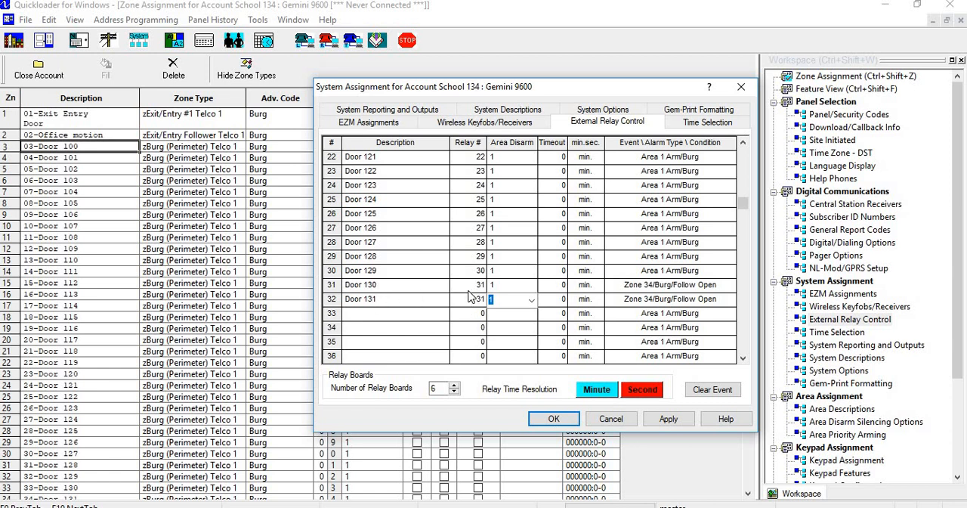
mouse_move(456, 148)
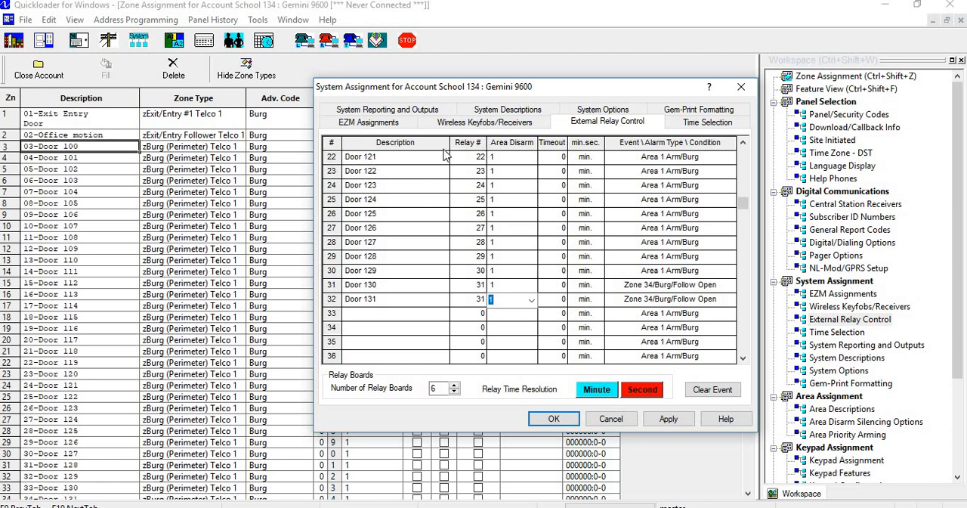
mouse_move(467, 247)
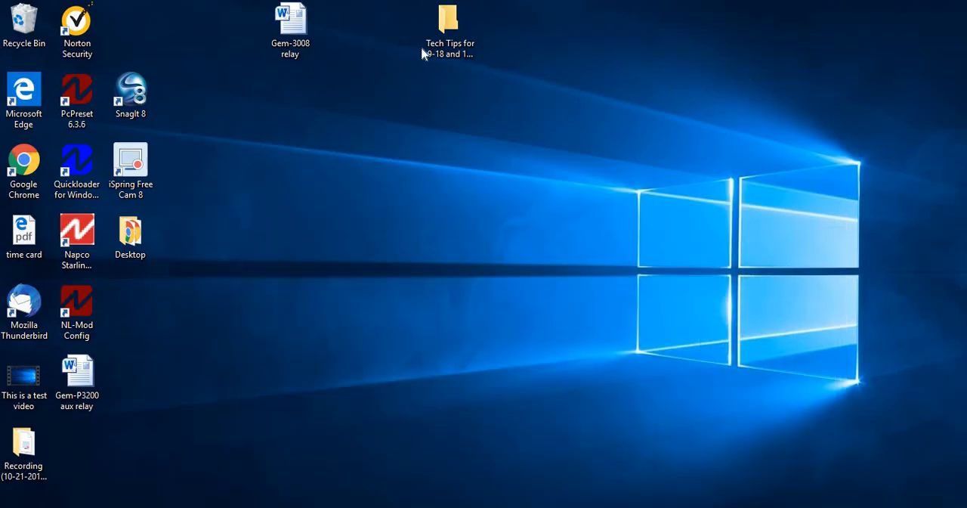
Open the Gem-3008 relay Word file from the desktop.
click(290, 23)
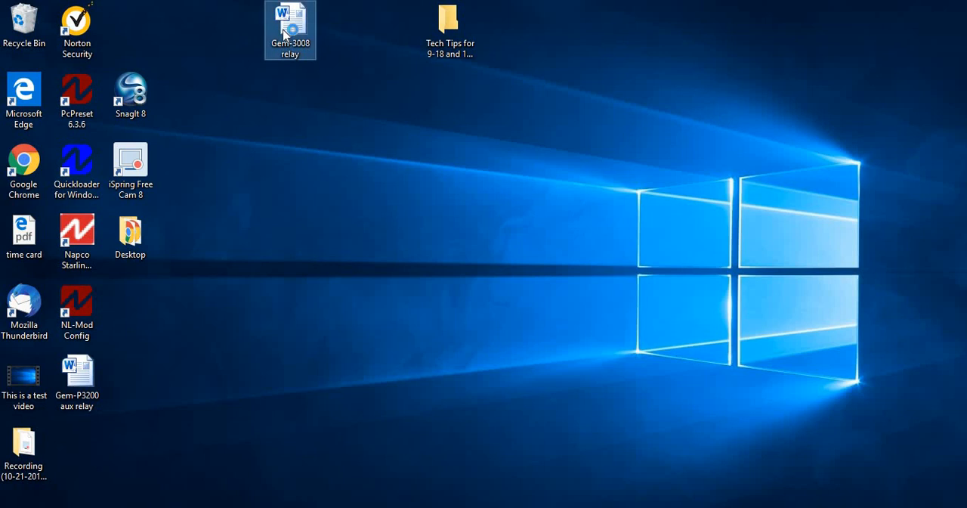
double_click(290, 31)
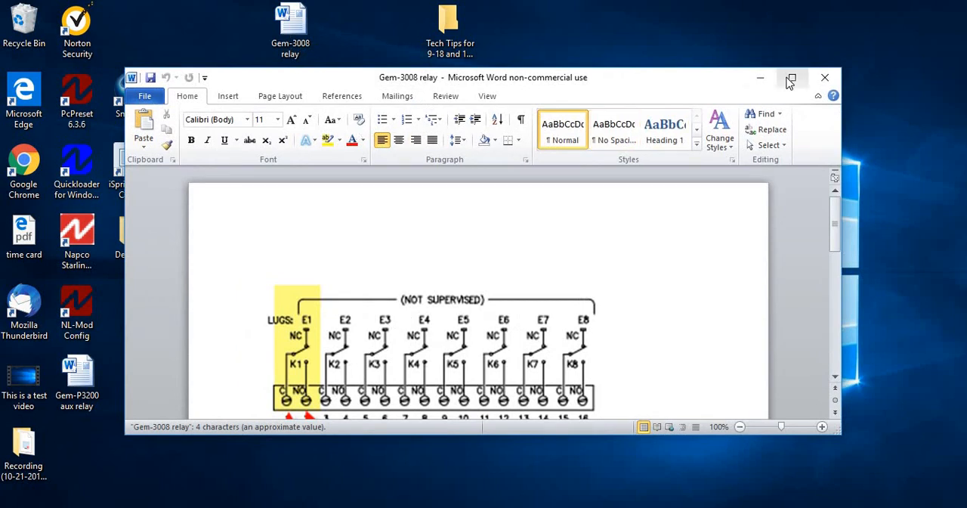
Maximize Word so the Gem-3008 relay lug diagram fills the screen.
click(790, 77)
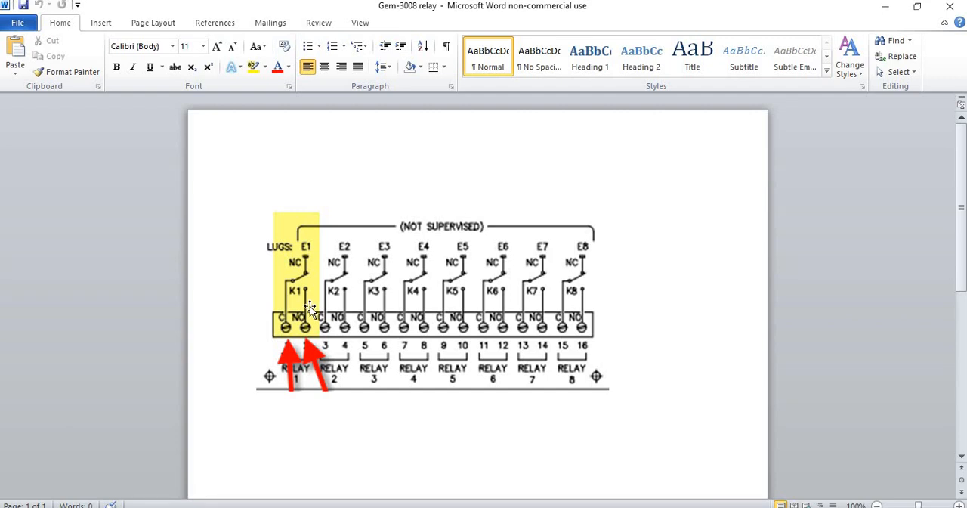
mouse_move(284, 284)
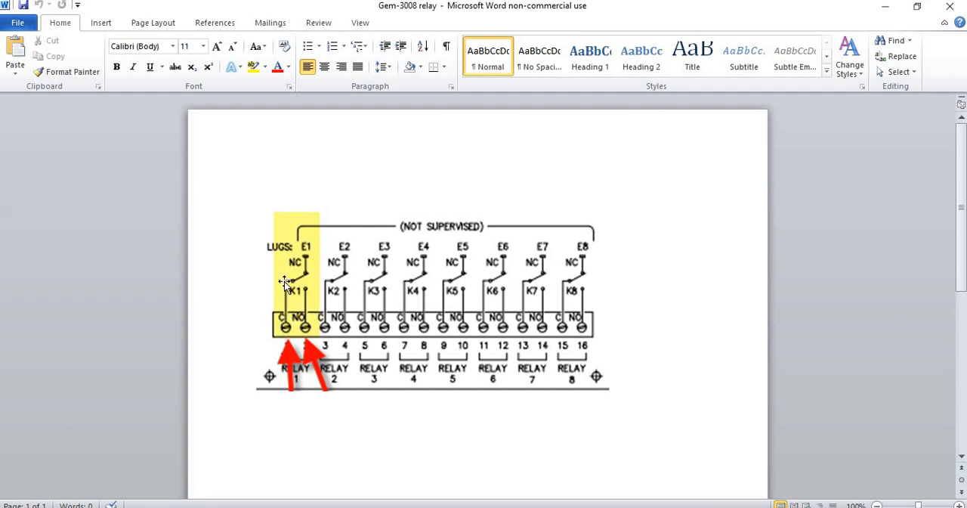
mouse_move(285, 326)
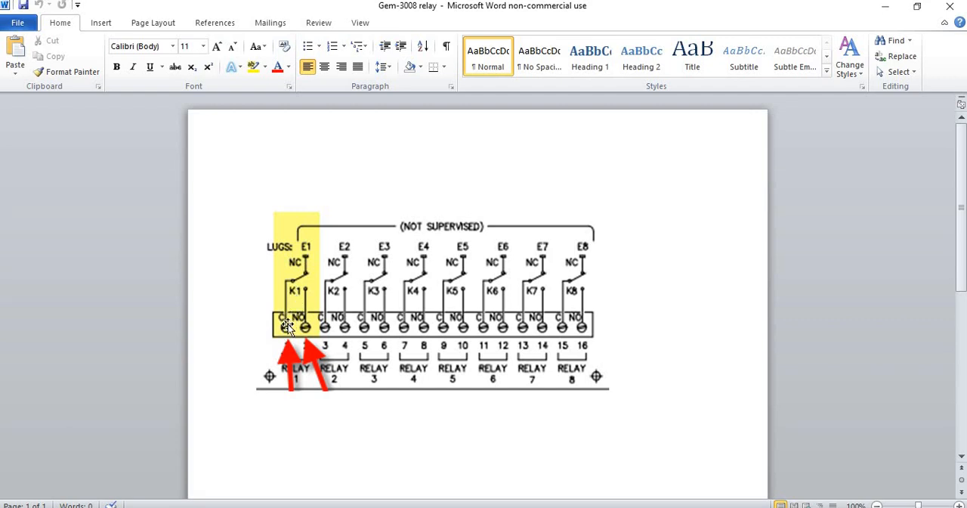
mouse_move(287, 332)
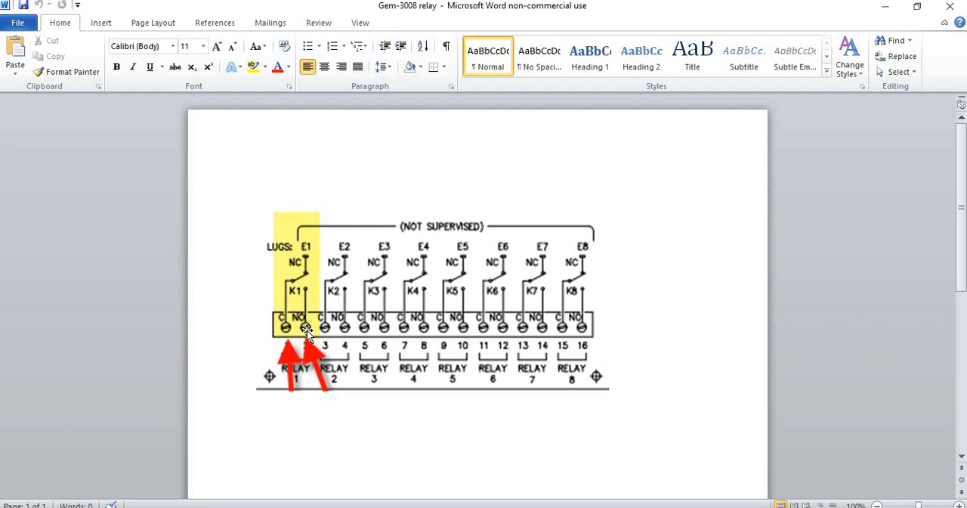
click(257, 185)
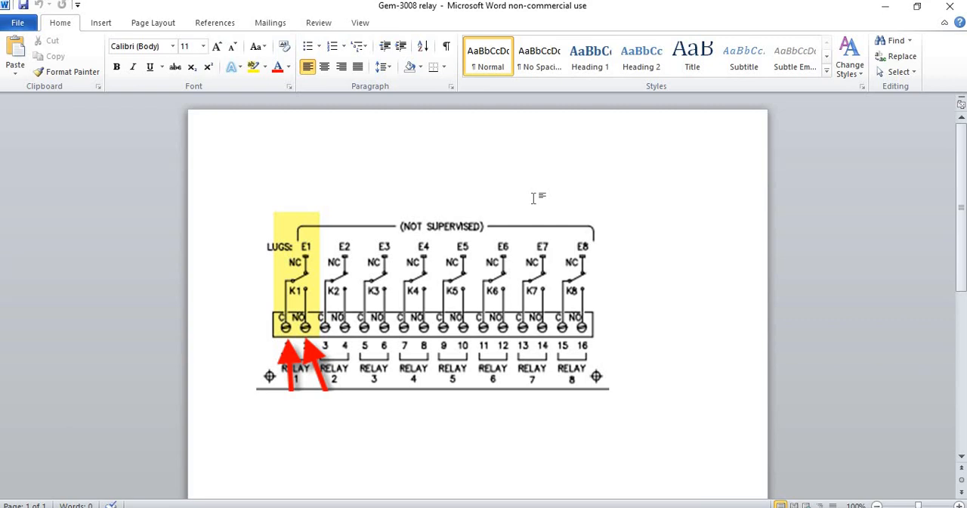
mouse_move(692, 110)
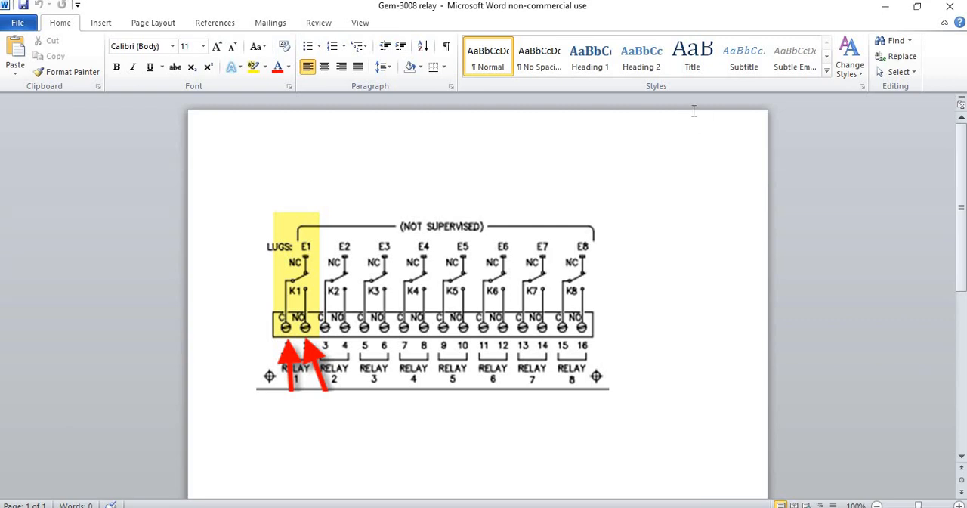